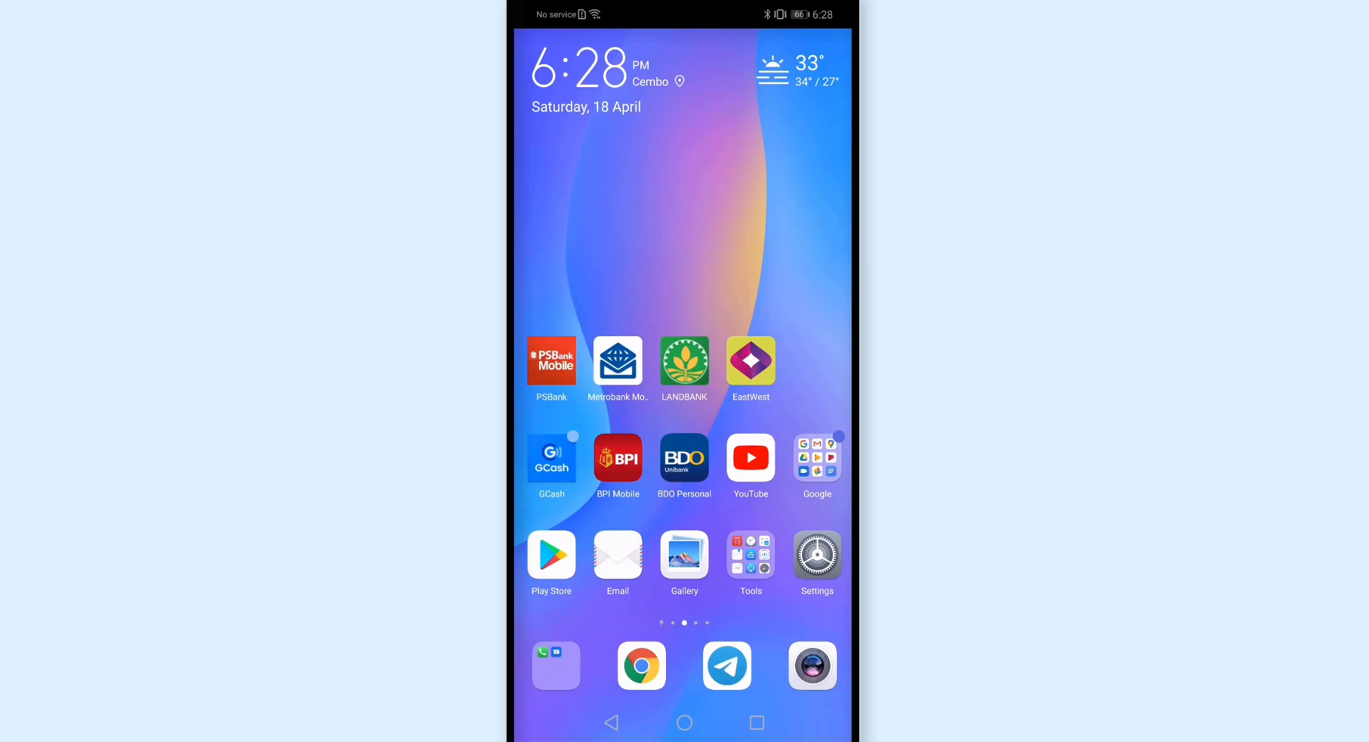
# Open Metrobank Mobile, dismiss the InstaPay fee notice, and log in with username and password
pyautogui.click(618, 361)
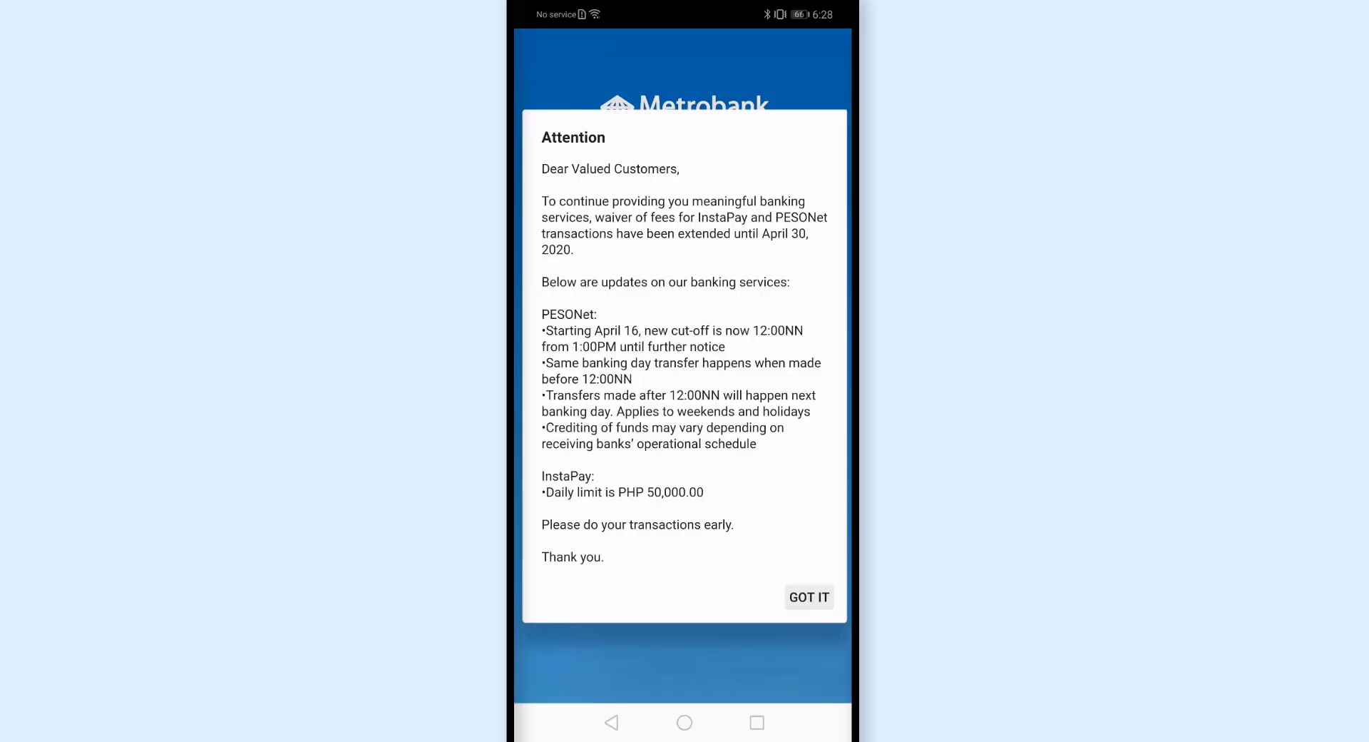
pyautogui.click(808, 597)
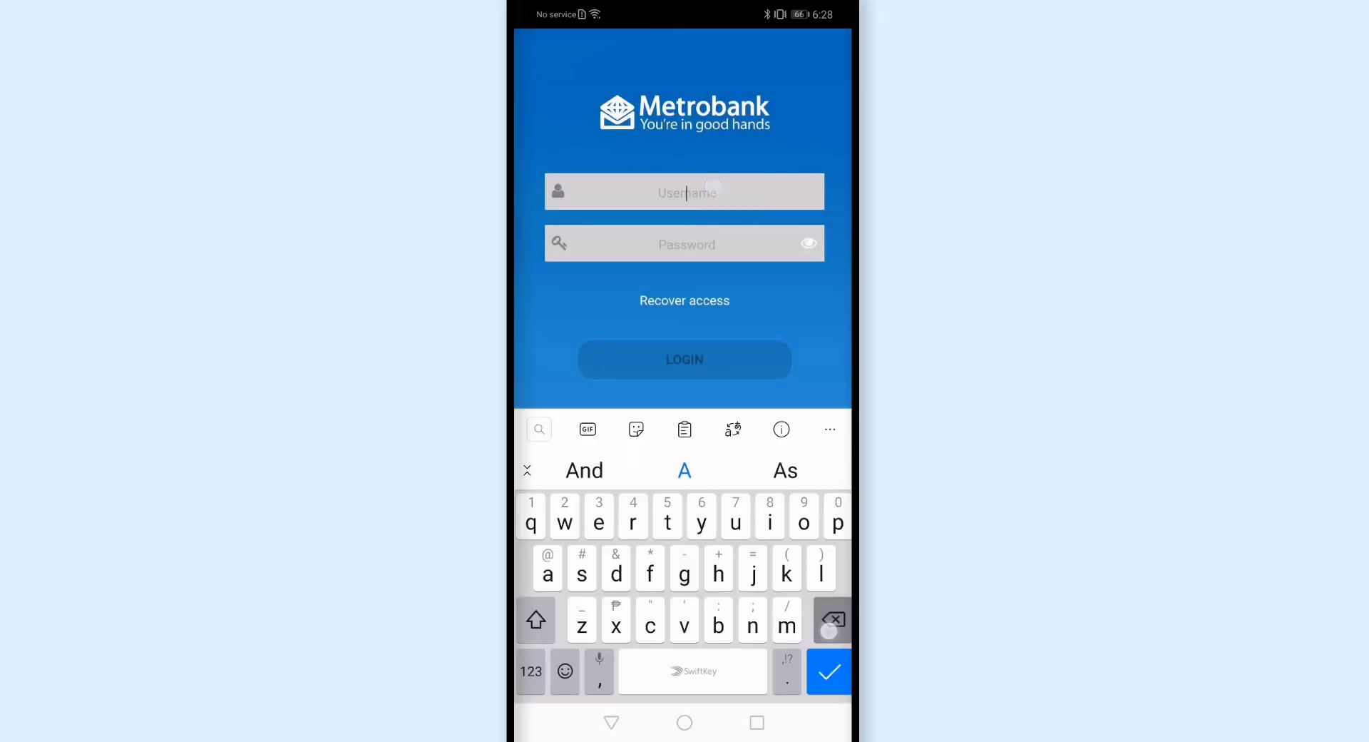
pyautogui.write('username')
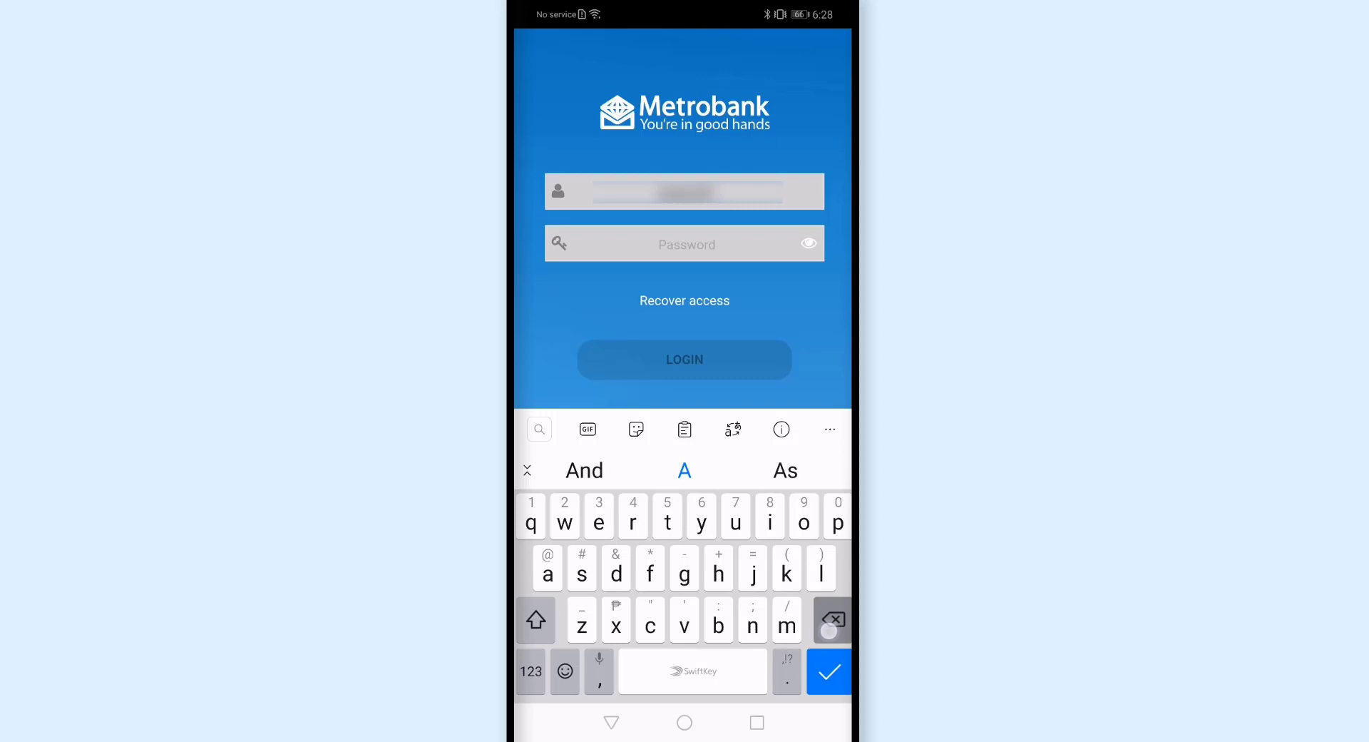
pyautogui.click(685, 244)
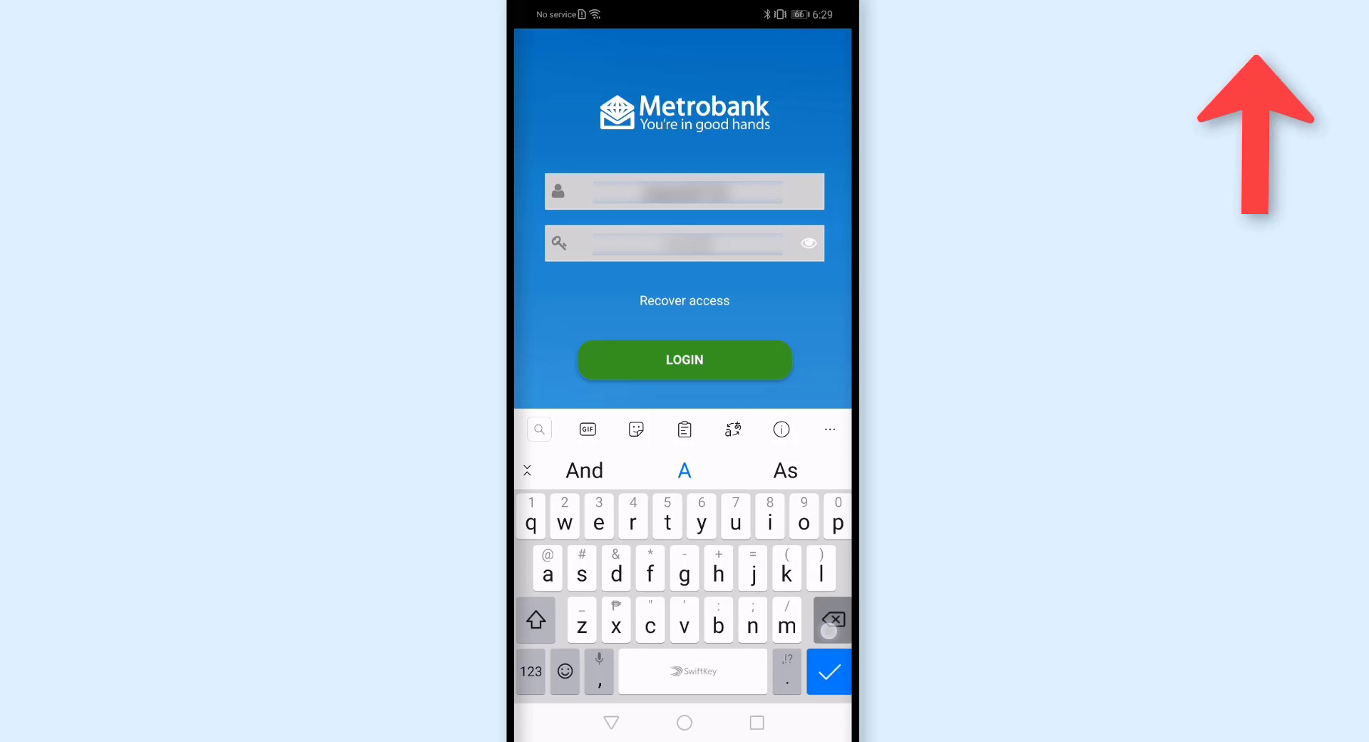
pyautogui.click(684, 360)
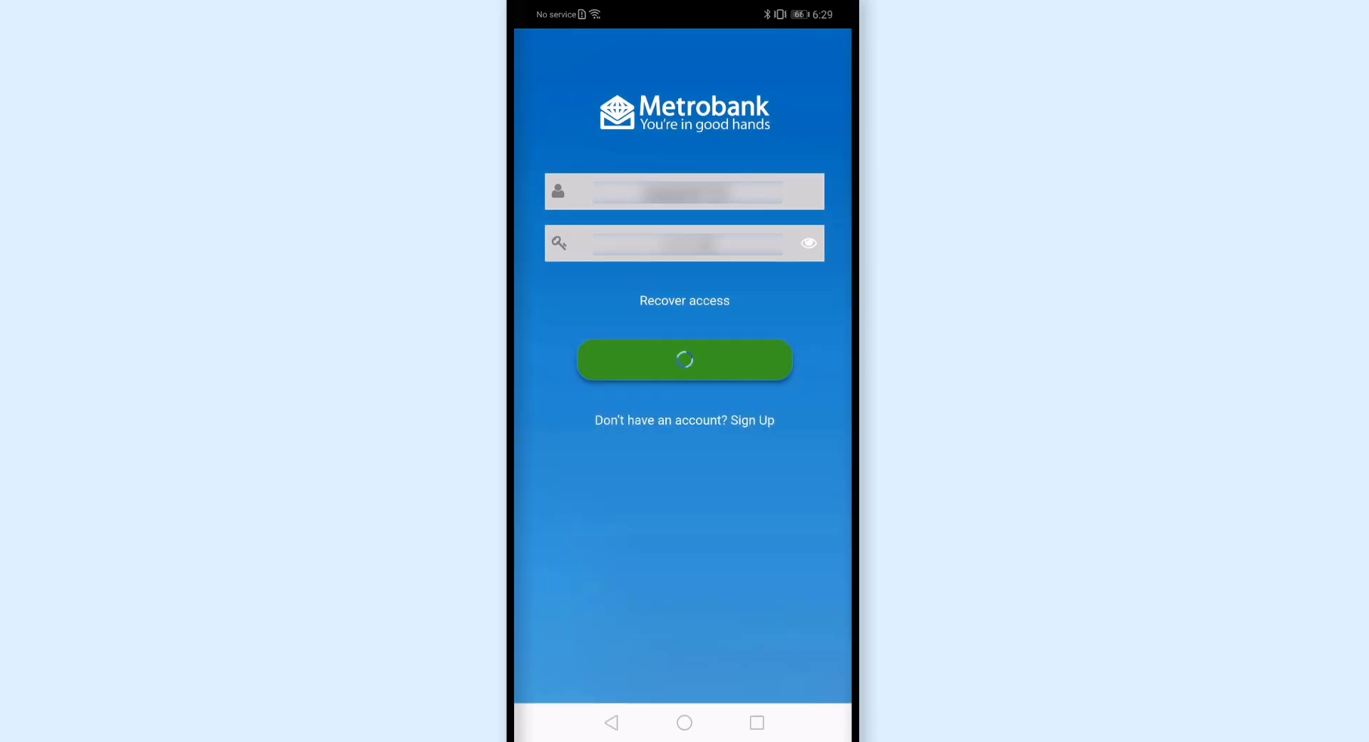
pyautogui.click(685, 359)
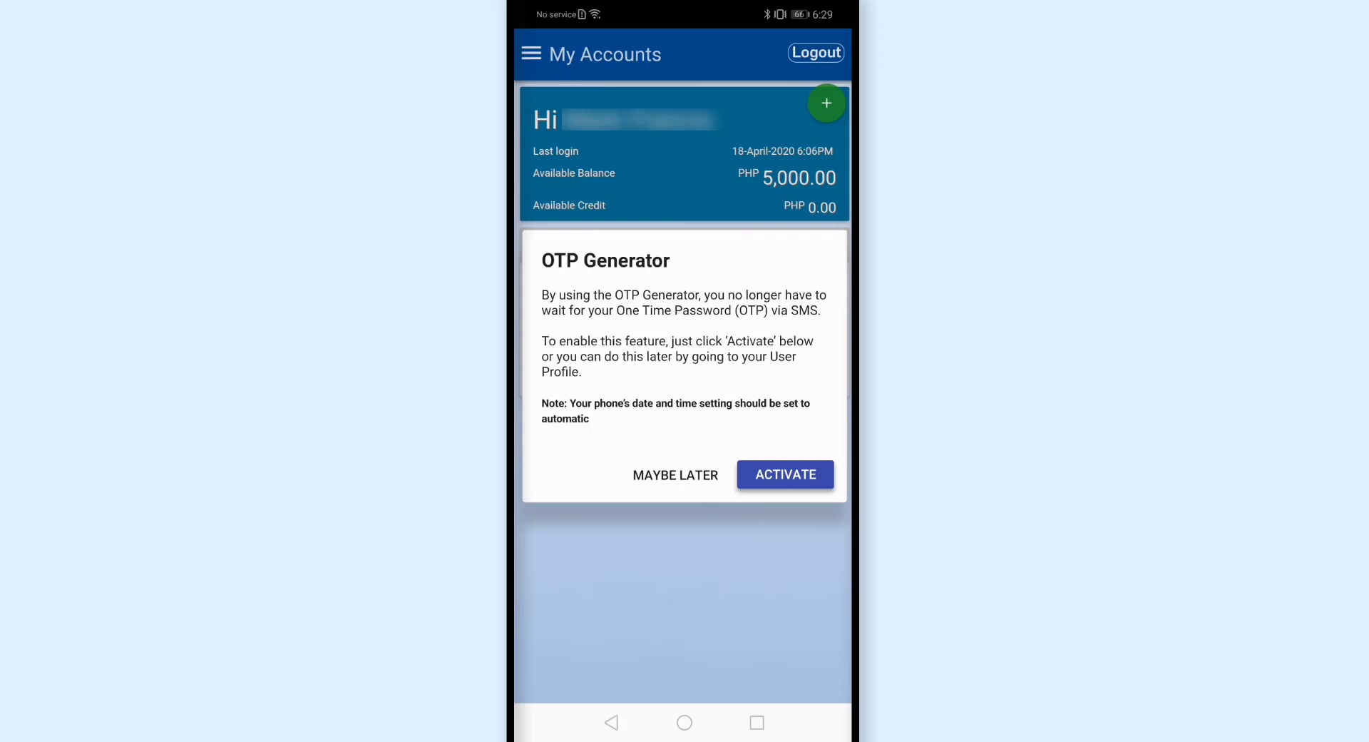
# Decline the OTP Generator offer with Maybe Later and open the side menu
pyautogui.click(676, 474)
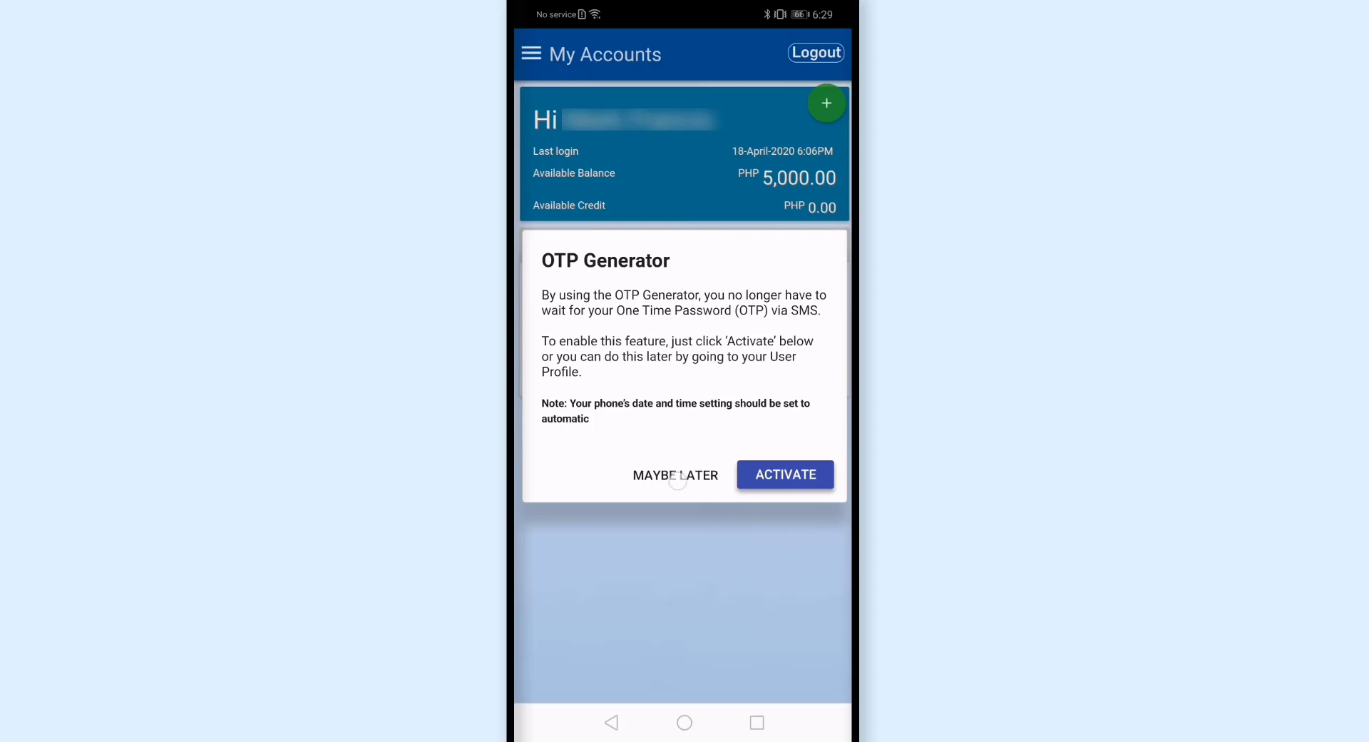
pyautogui.click(675, 474)
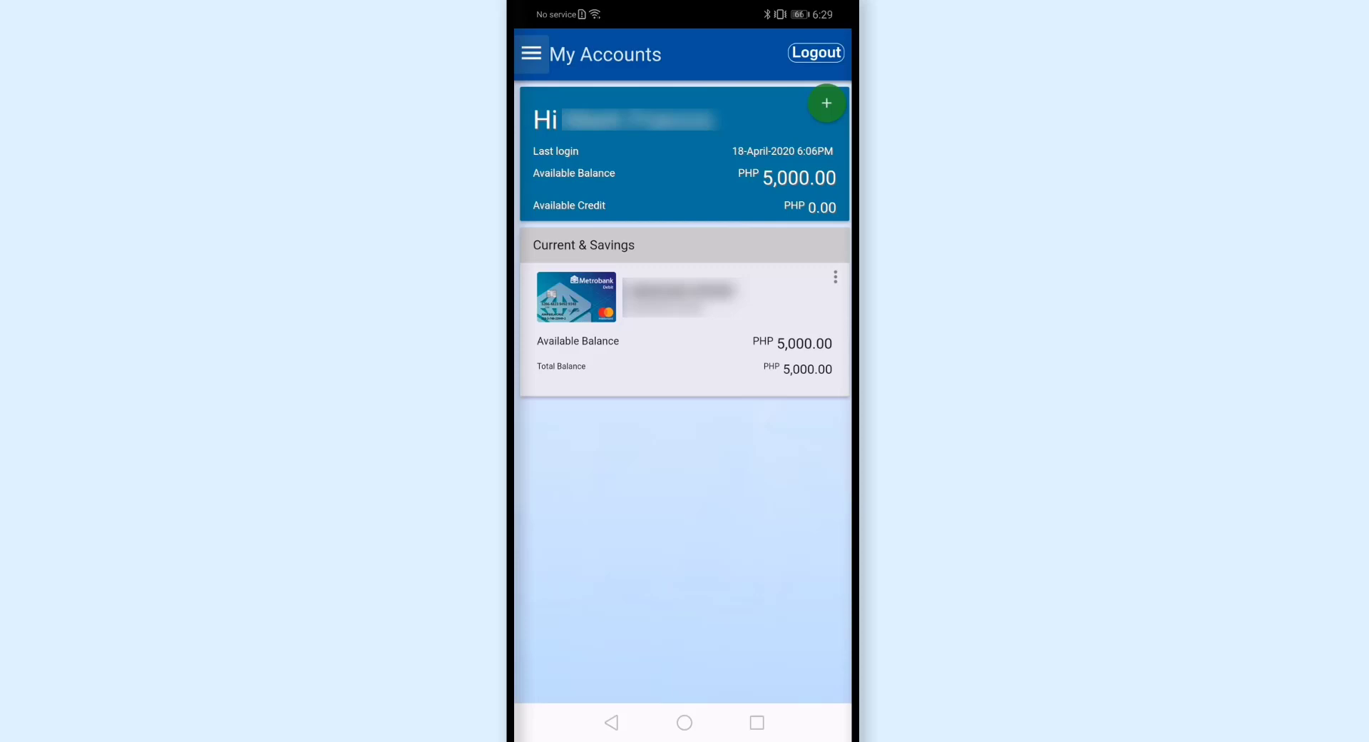
pyautogui.click(530, 53)
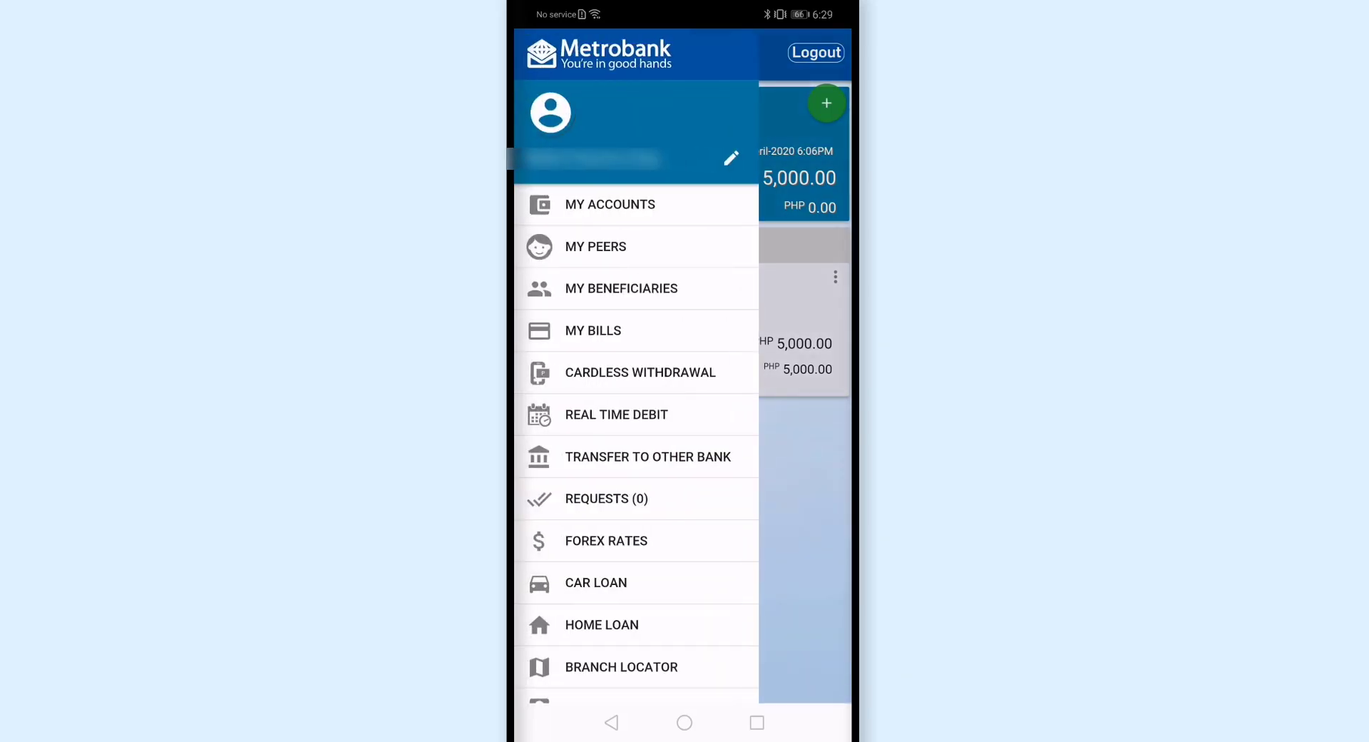
# Choose Transfer to Other Bank and select InstaPay as the transfer method
pyautogui.click(648, 456)
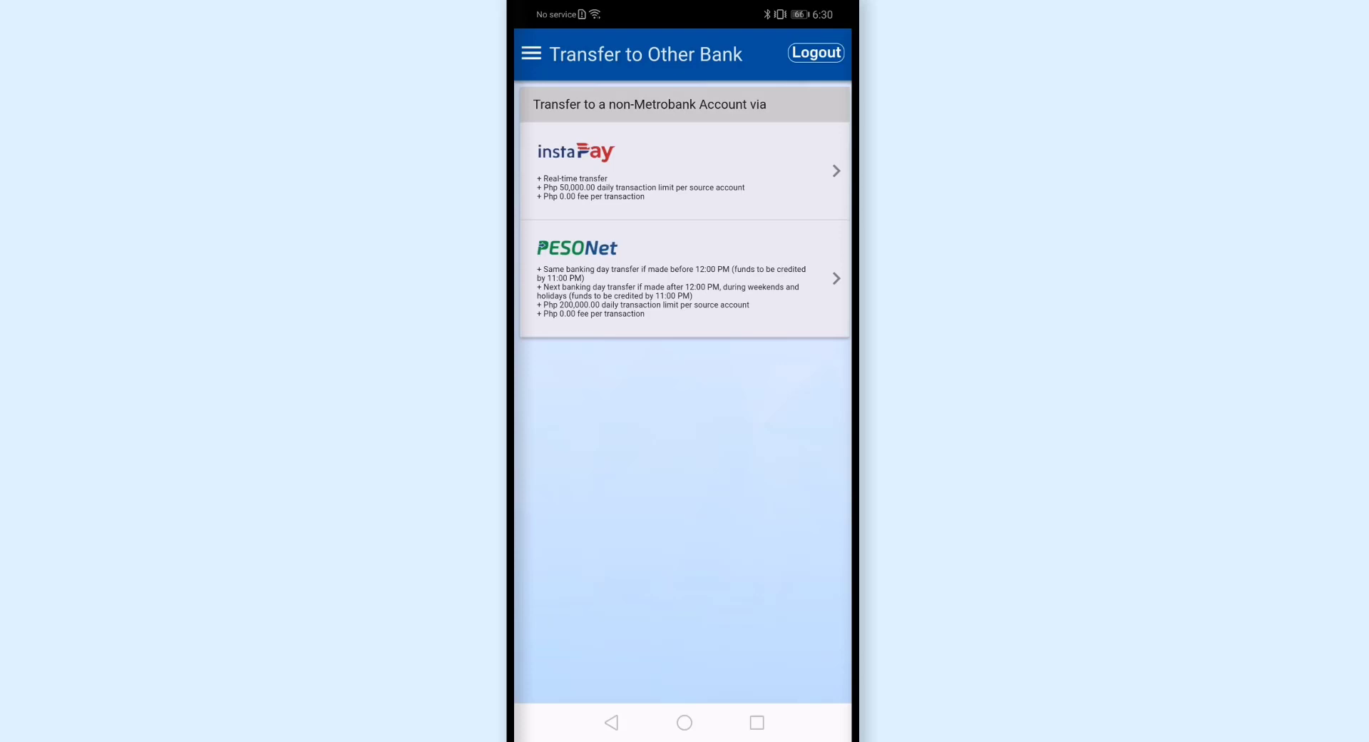
pyautogui.click(684, 183)
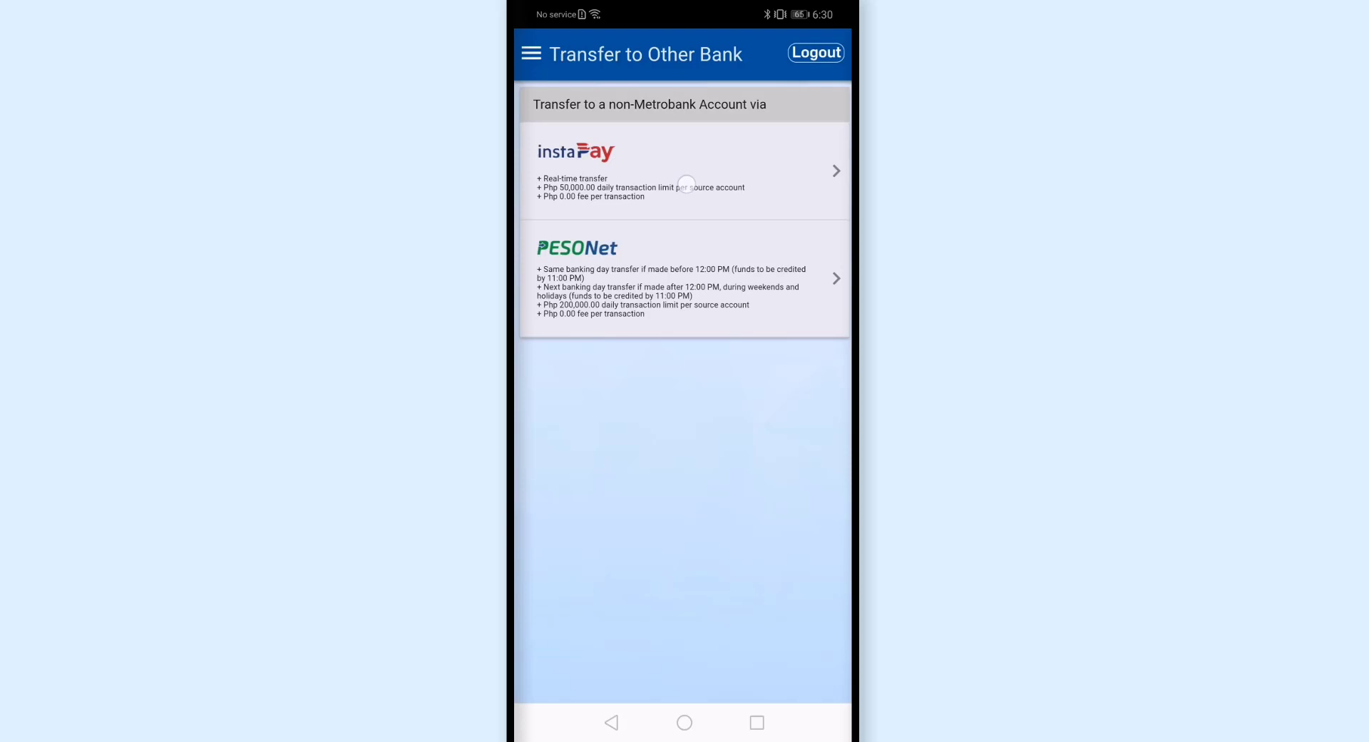
pyautogui.click(684, 170)
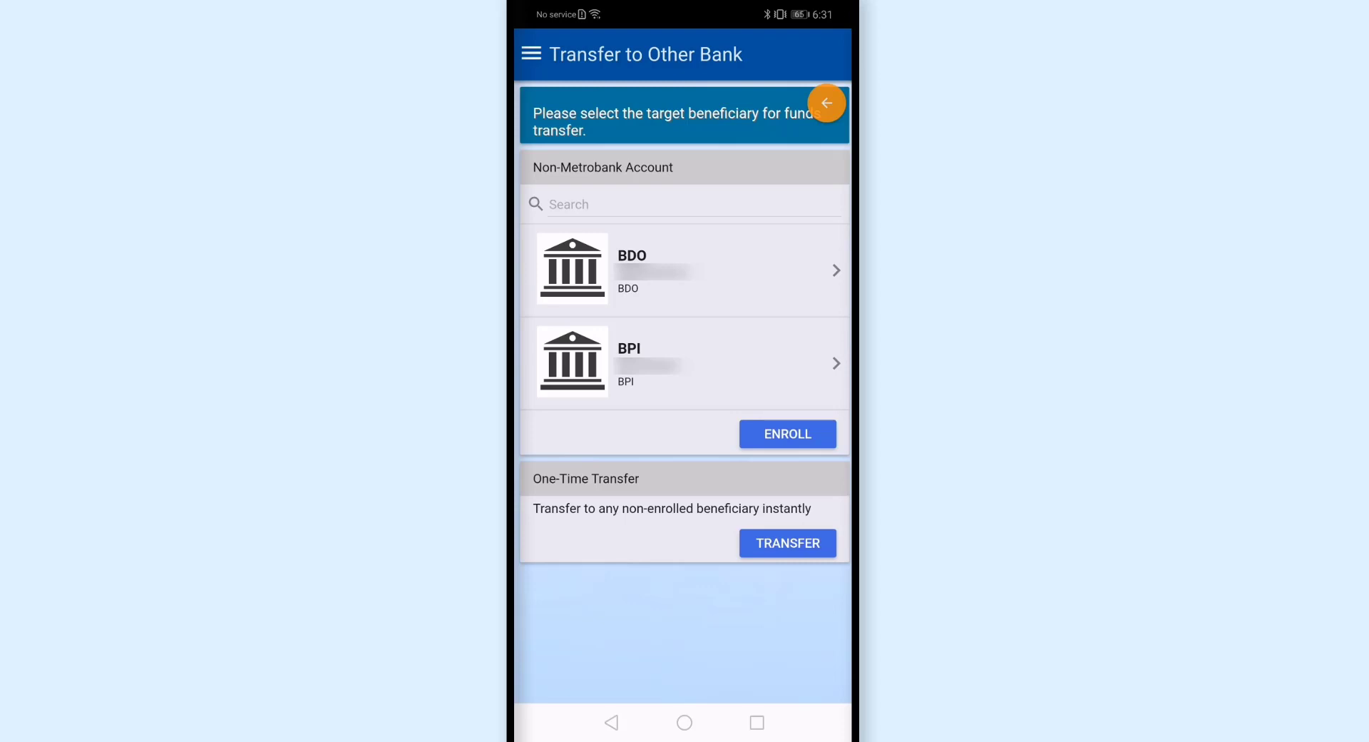
# Start a one-time transfer, pick PSBANK as the bank, and begin entering the account number
pyautogui.click(786, 543)
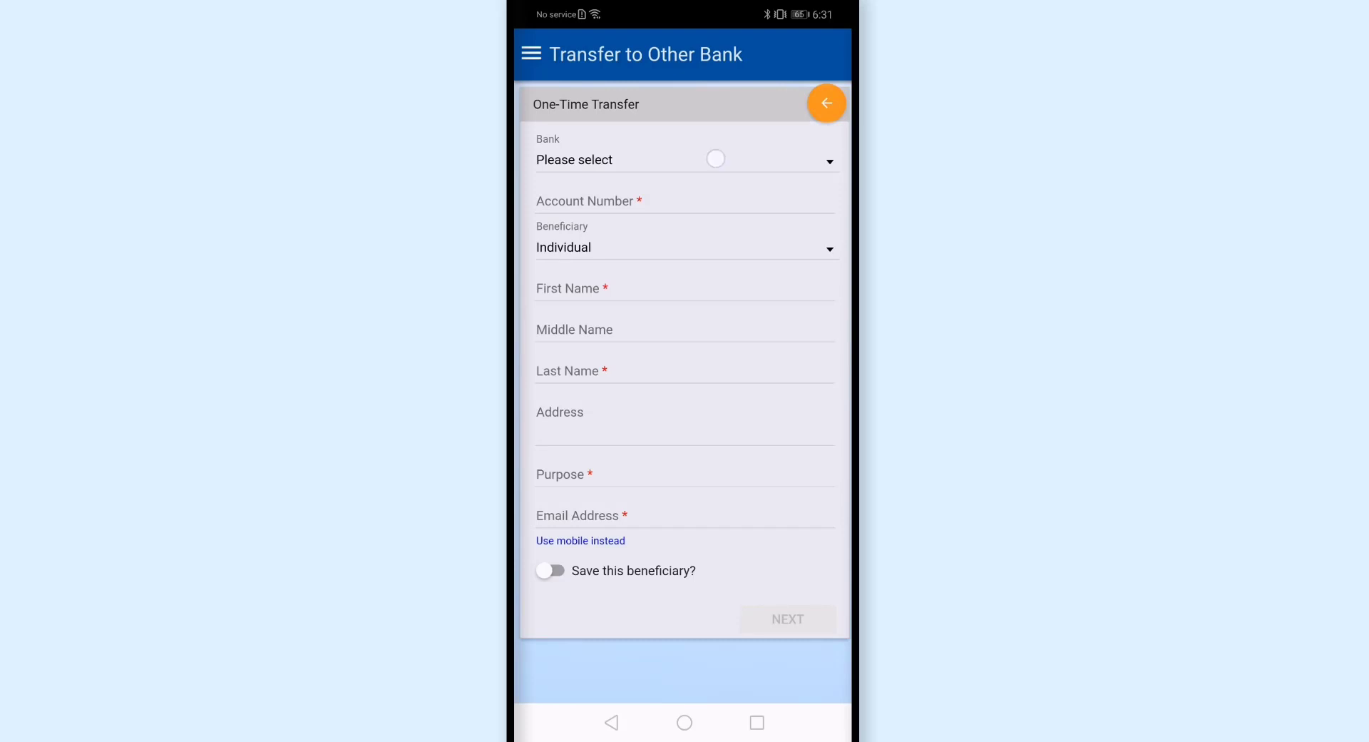
pyautogui.click(684, 159)
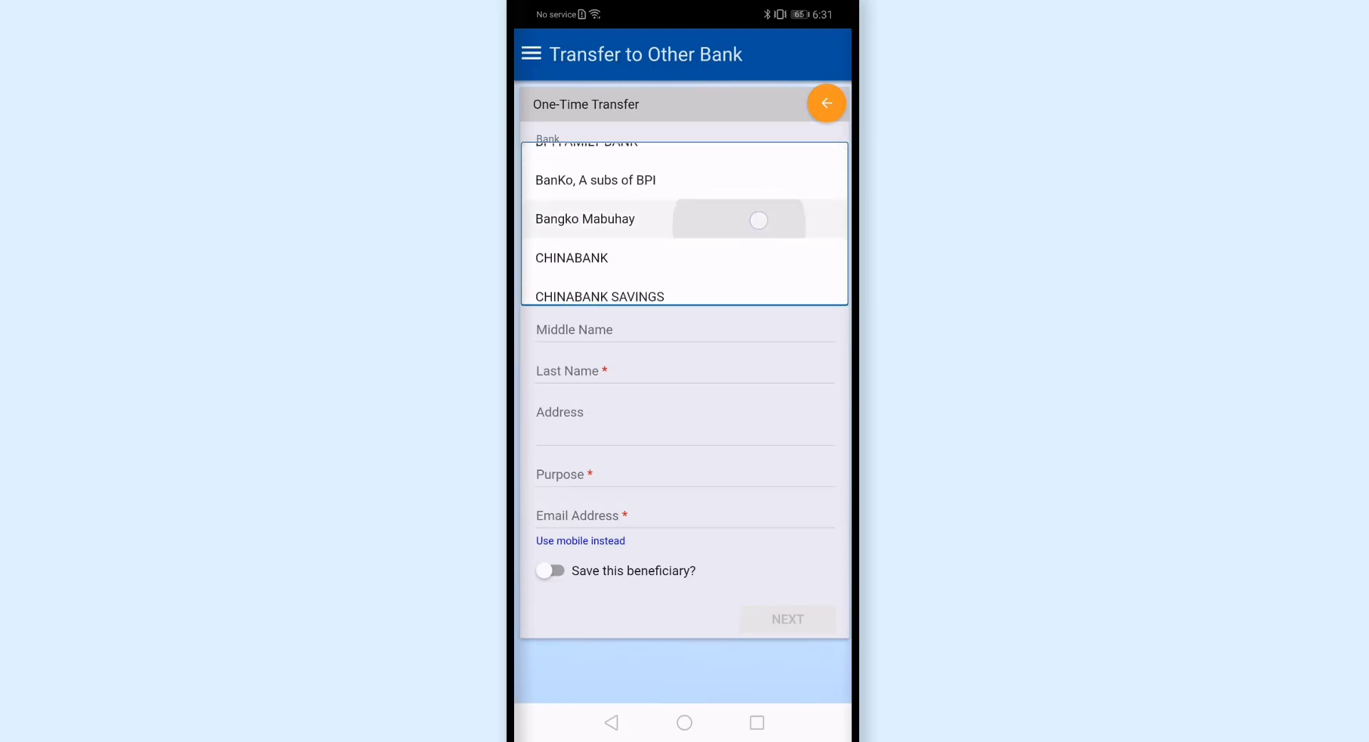
pyautogui.scroll(-3)
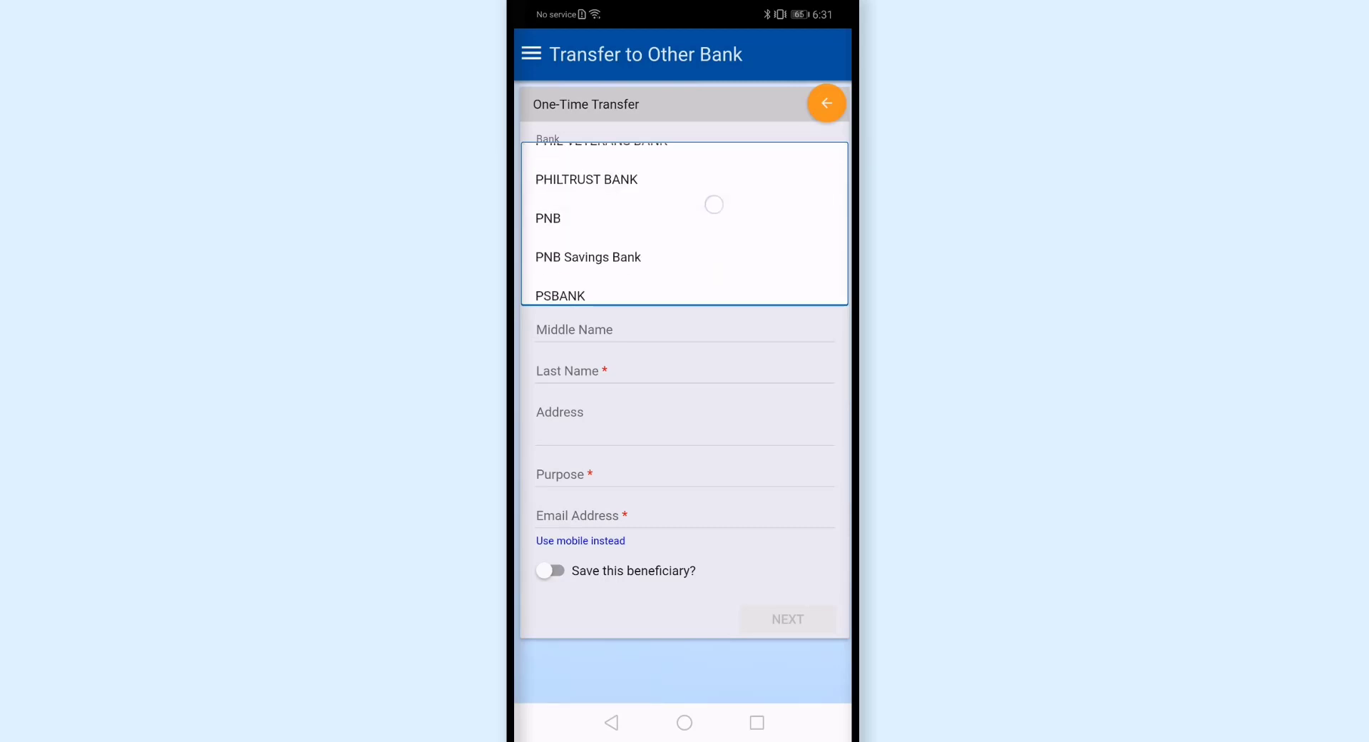
pyautogui.click(560, 295)
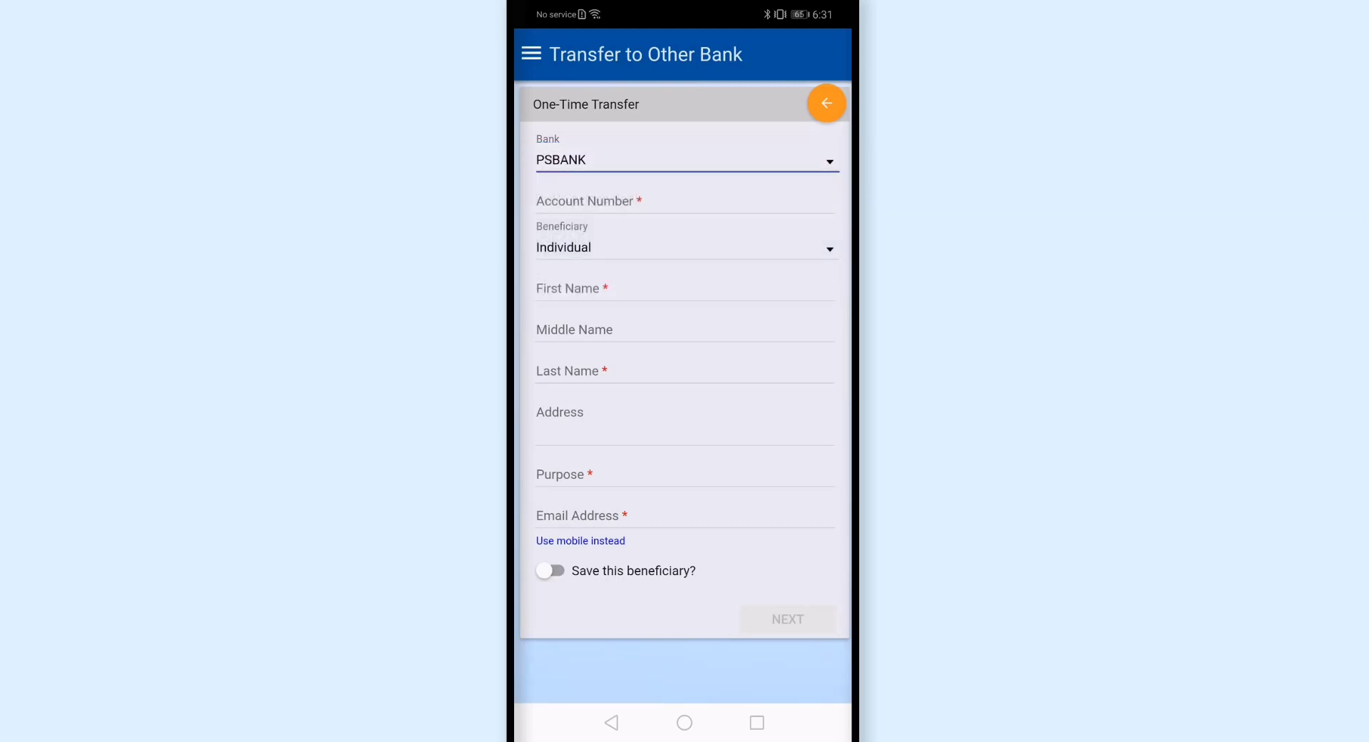
pyautogui.click(684, 201)
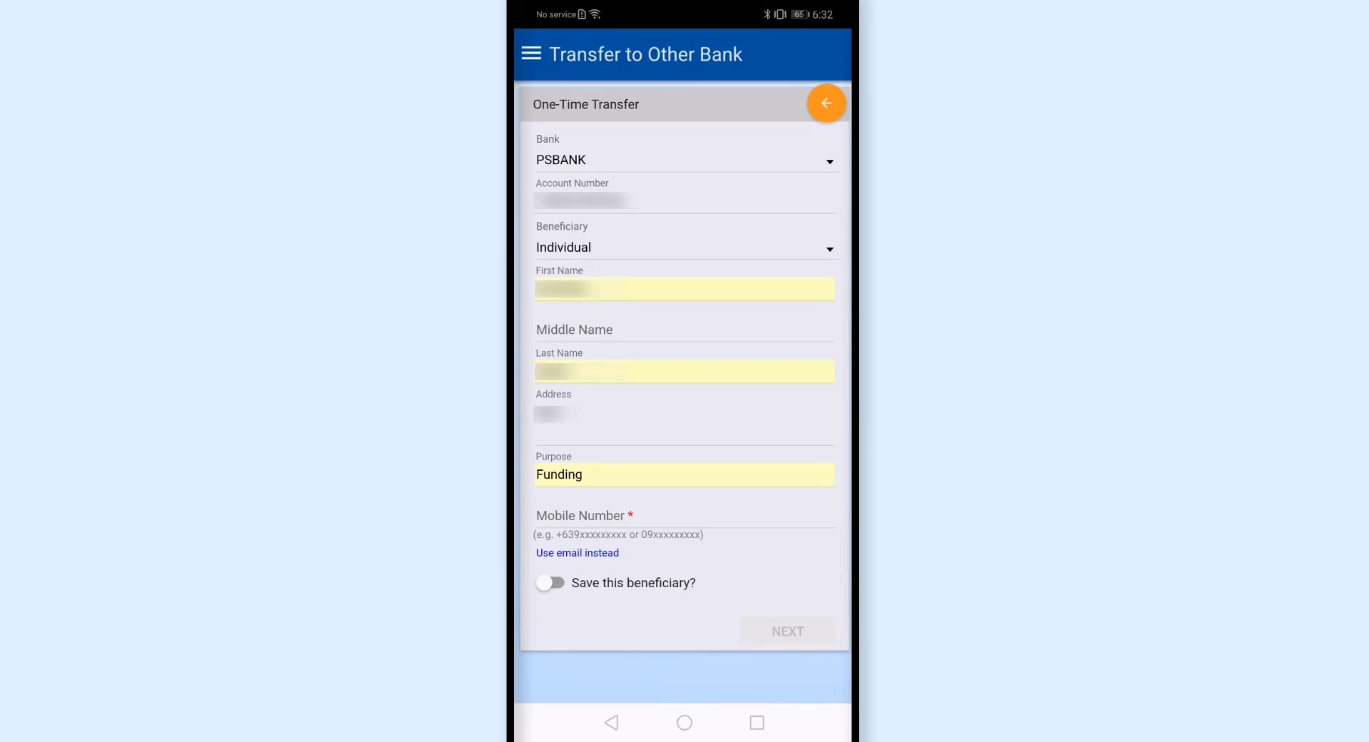
# Switch the contact detail to a mobile number, enable saving the beneficiary, and continue
pyautogui.click(577, 552)
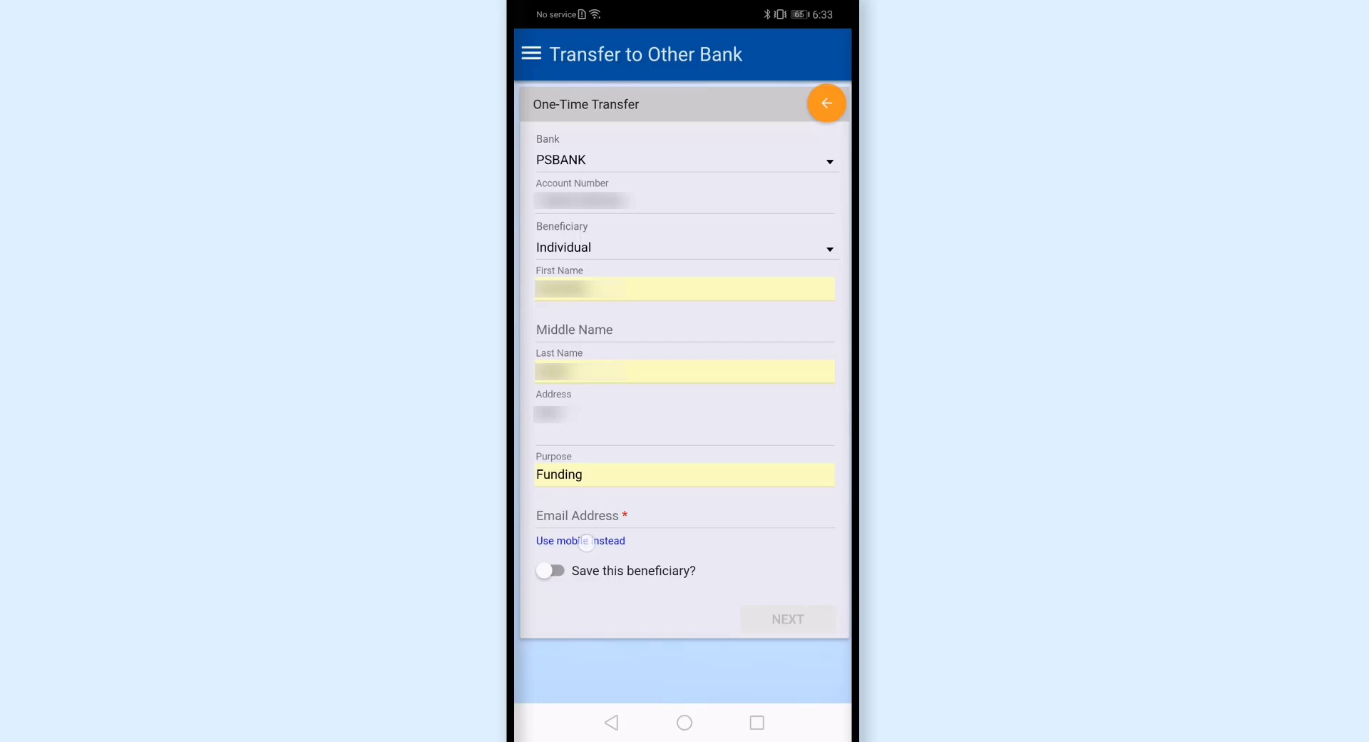
pyautogui.click(580, 540)
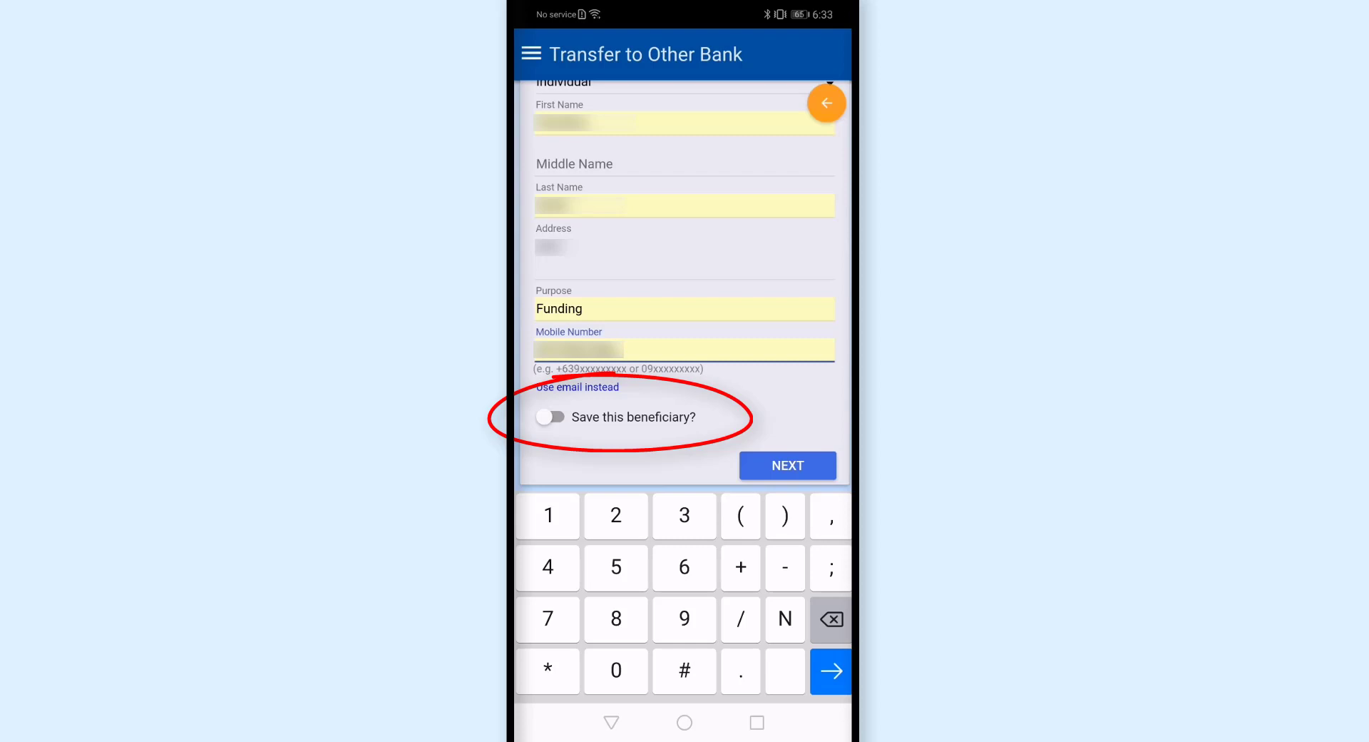
pyautogui.click(550, 417)
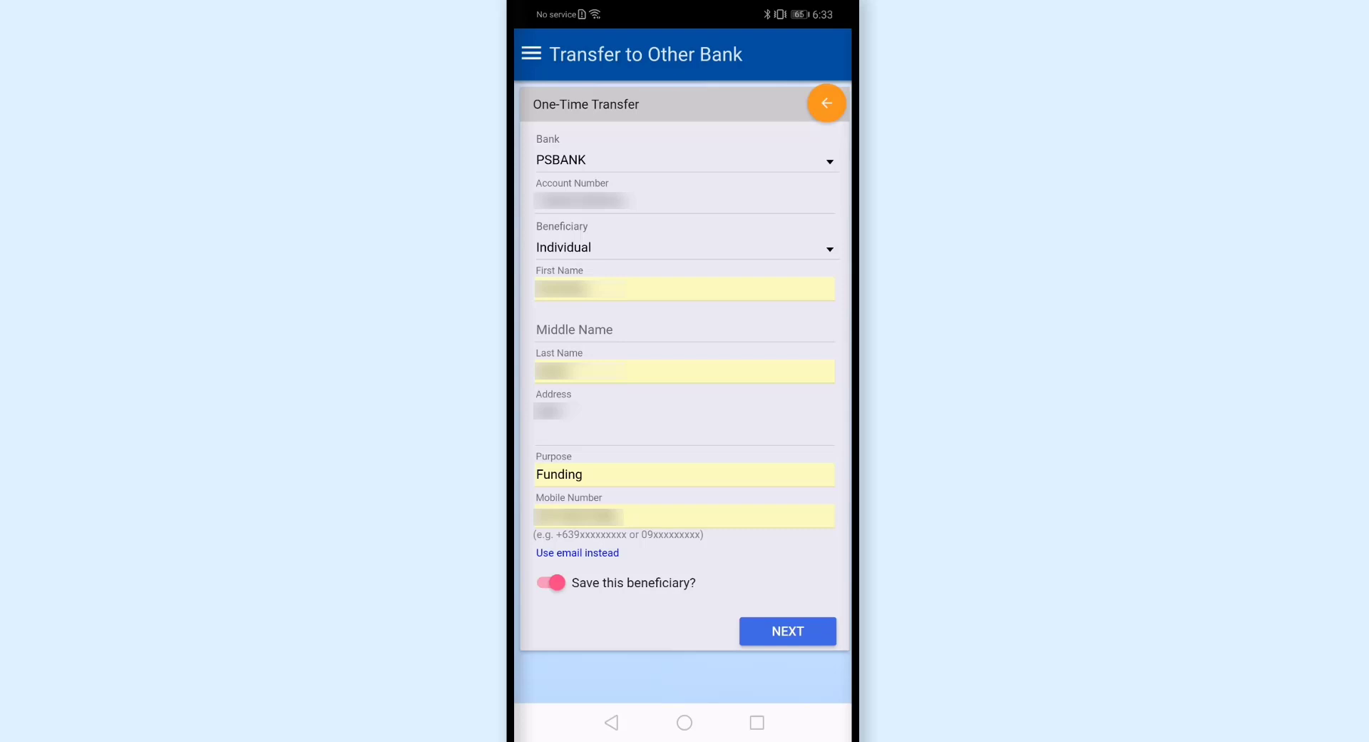
pyautogui.click(786, 631)
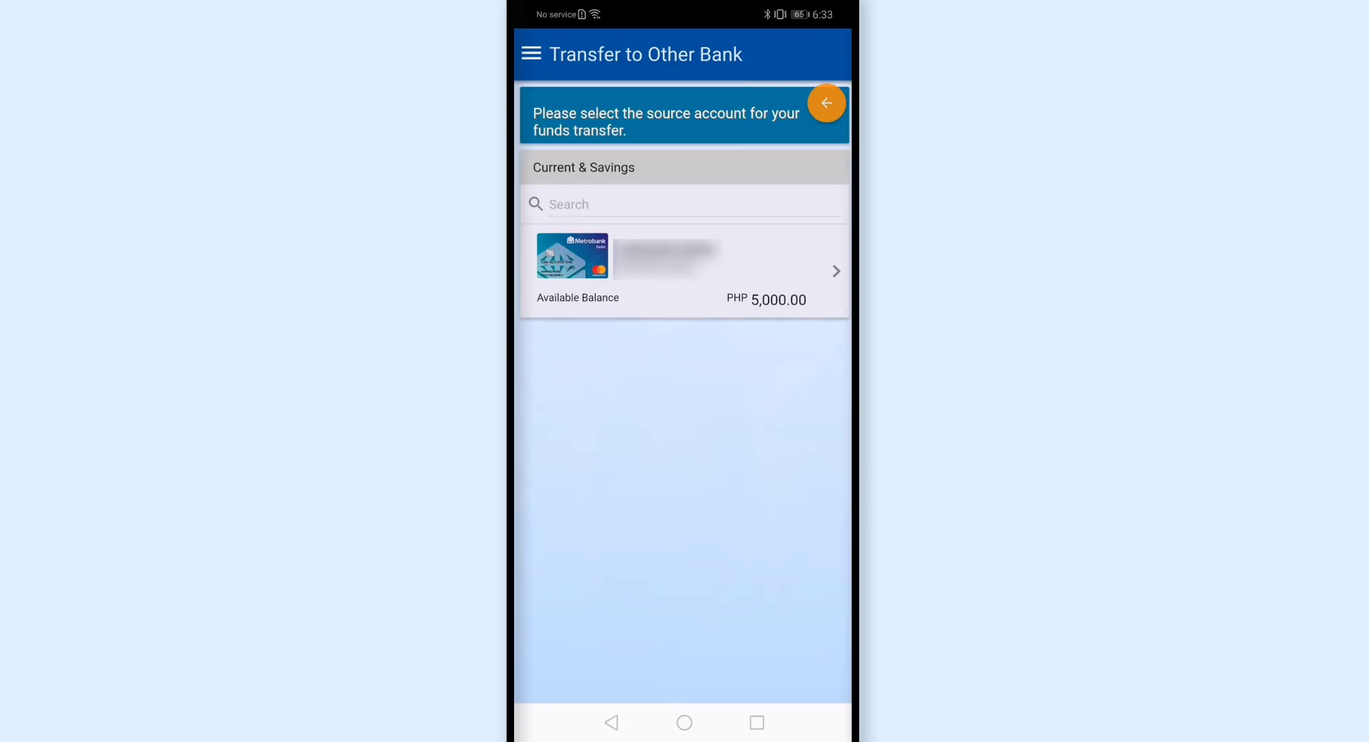
# Send from the PHP 5,000.00 account and enter an amount of 500
pyautogui.click(684, 271)
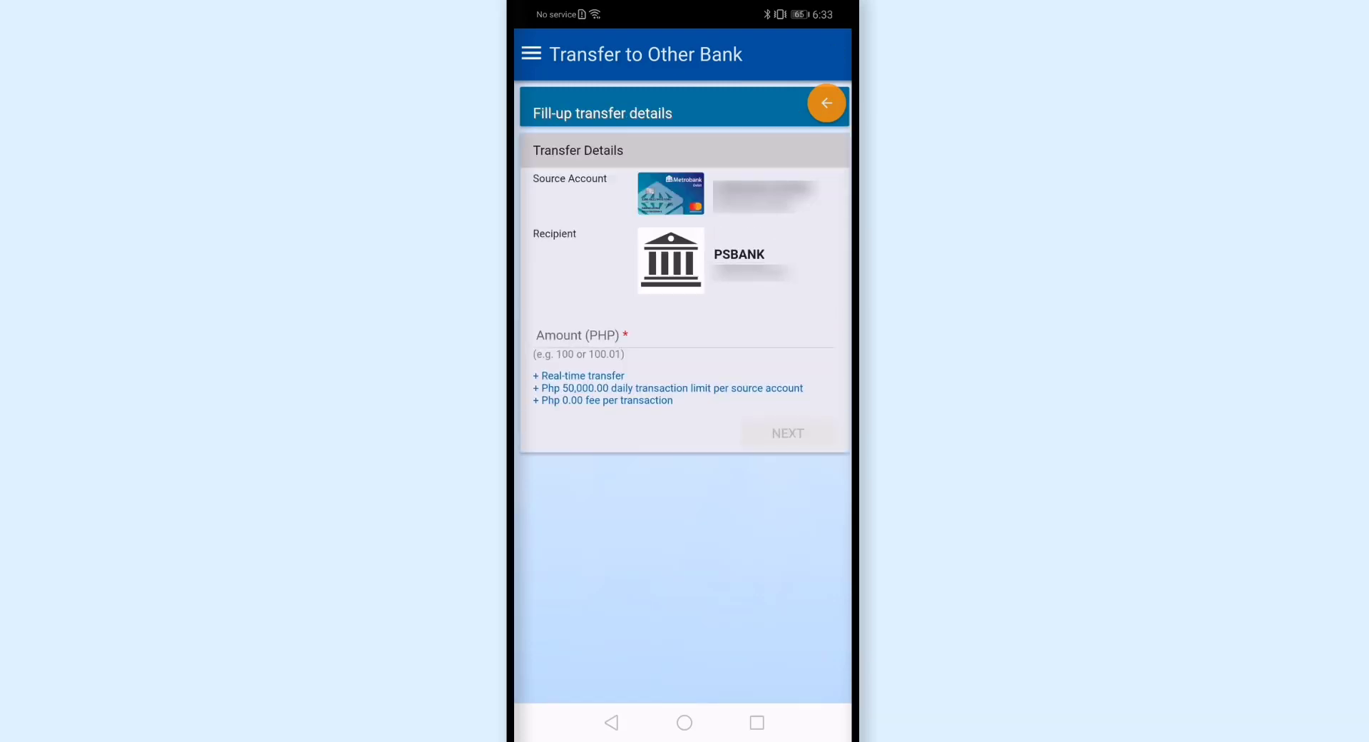
pyautogui.click(684, 345)
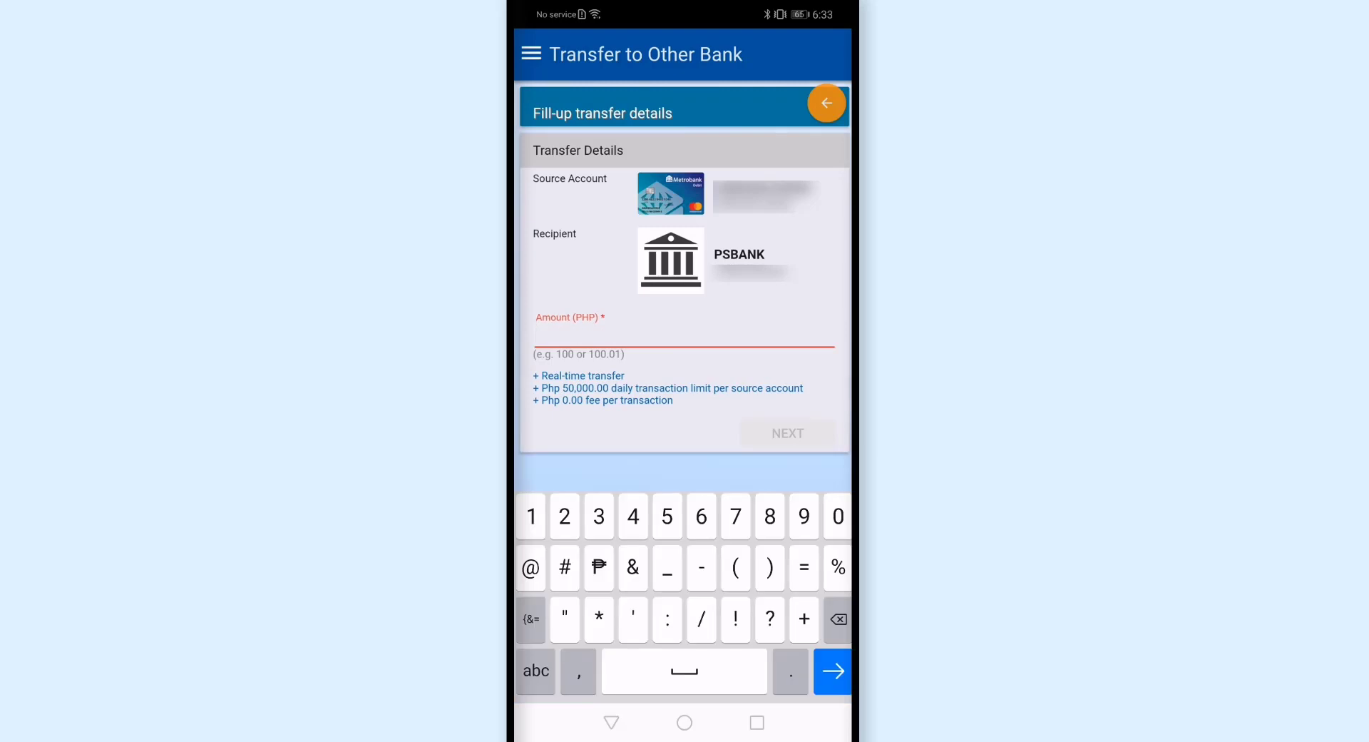
pyautogui.write('500')
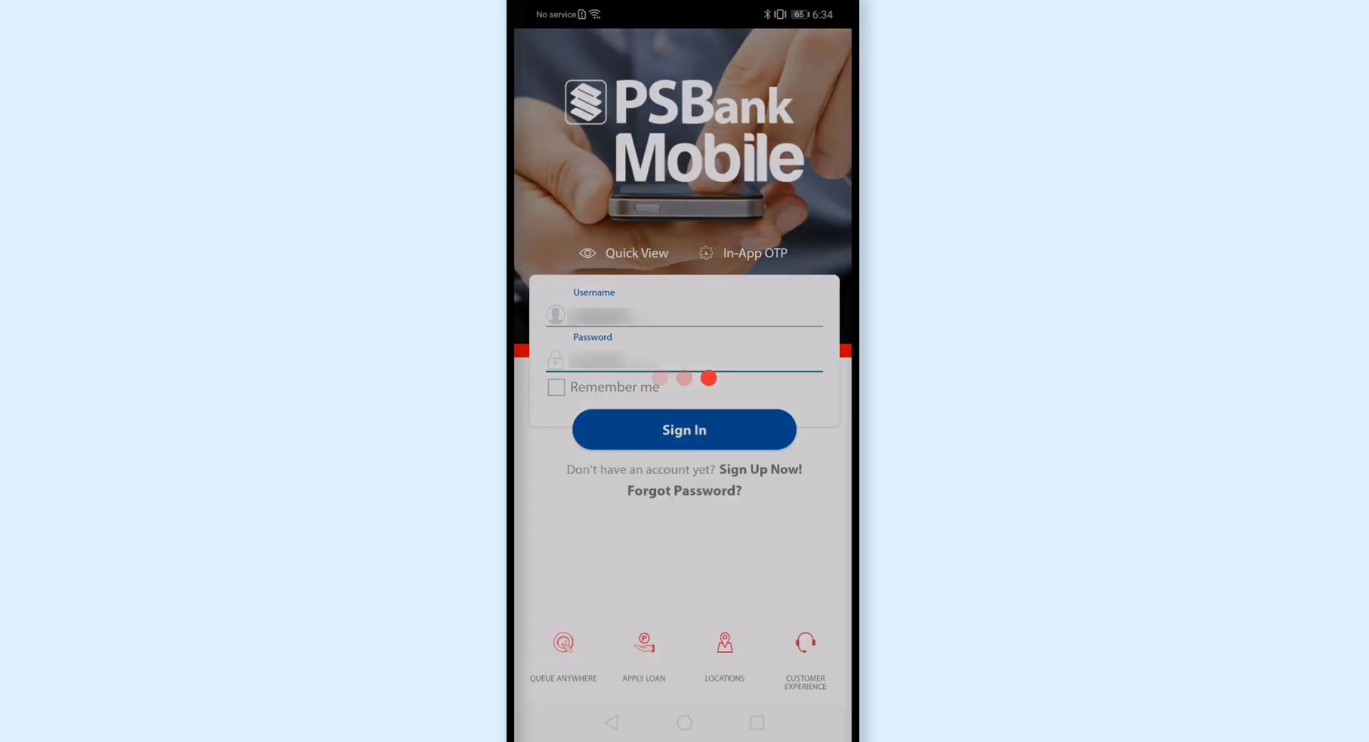
# Sign in to PSBank Mobile and view its accounts dashboard
pyautogui.click(684, 428)
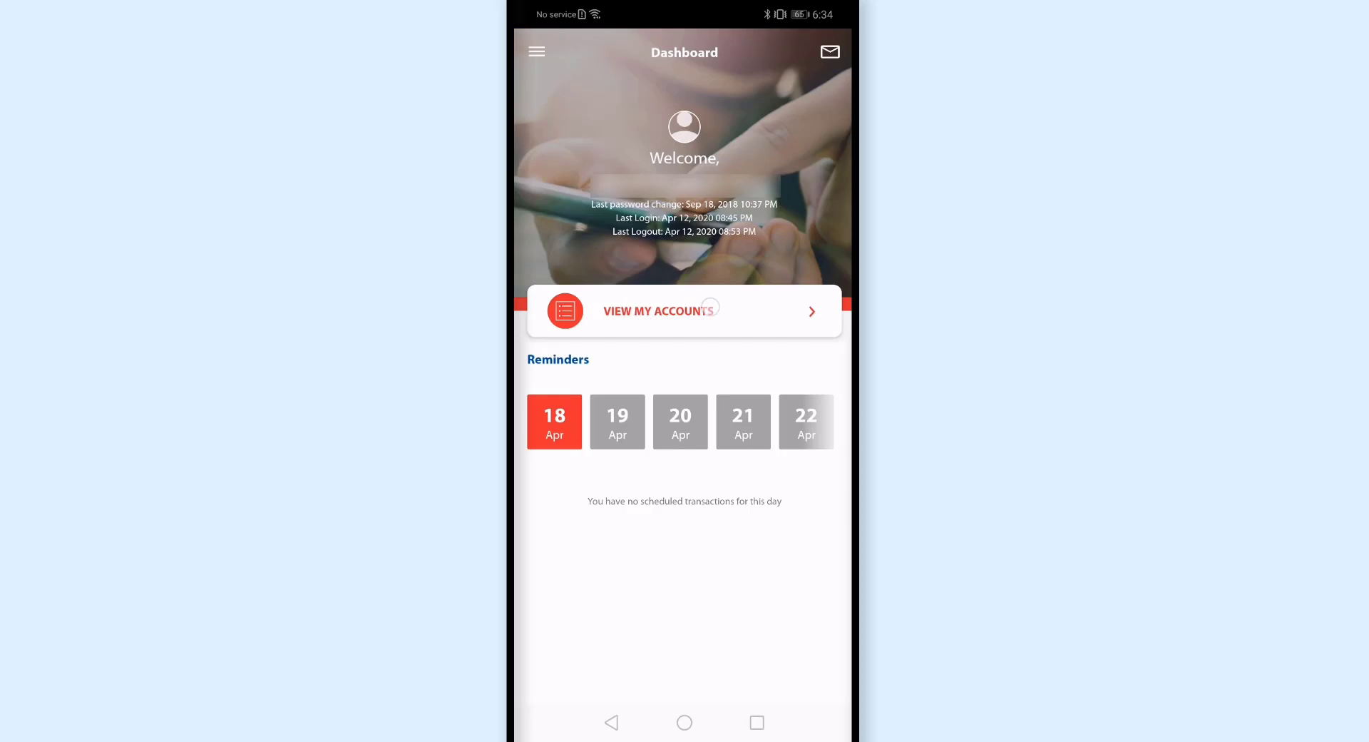
pyautogui.click(661, 311)
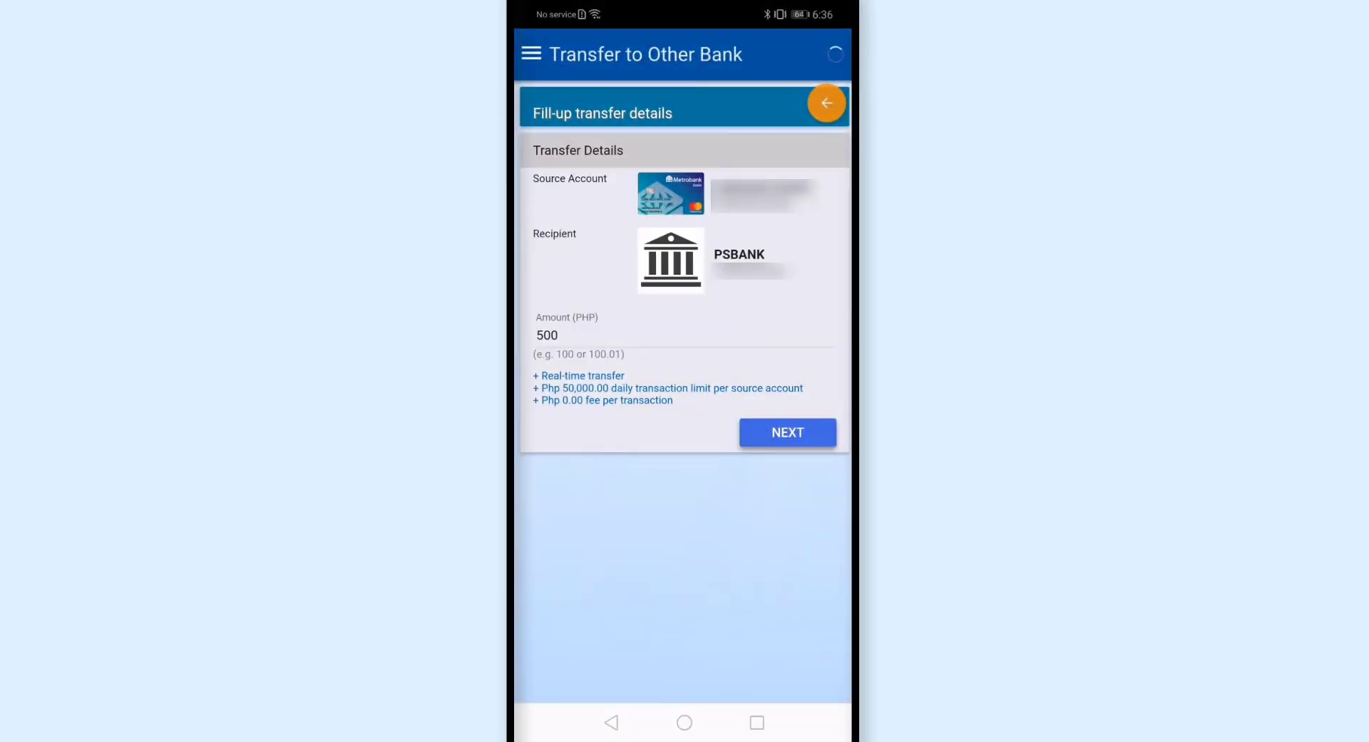
# Review the PHP 500.00 PSBANK transfer confirmation and submit it
pyautogui.click(786, 432)
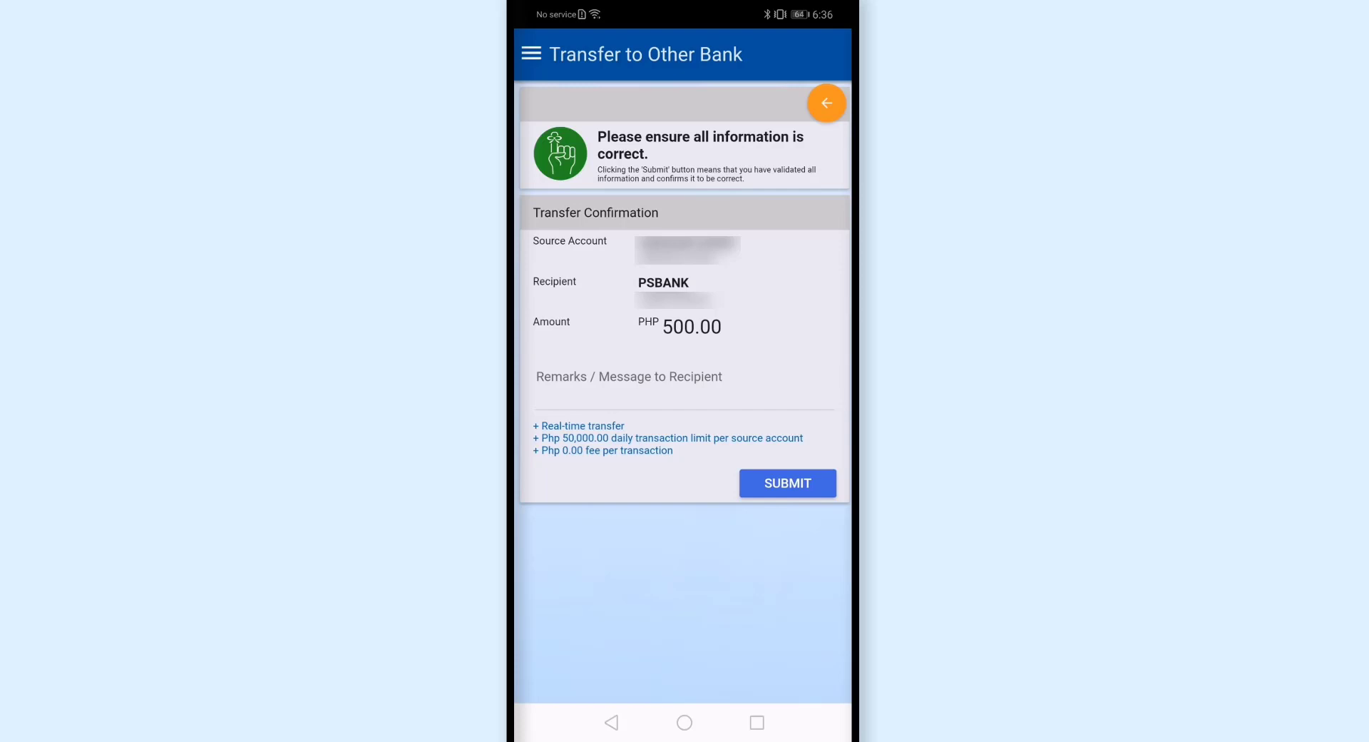
pyautogui.click(786, 483)
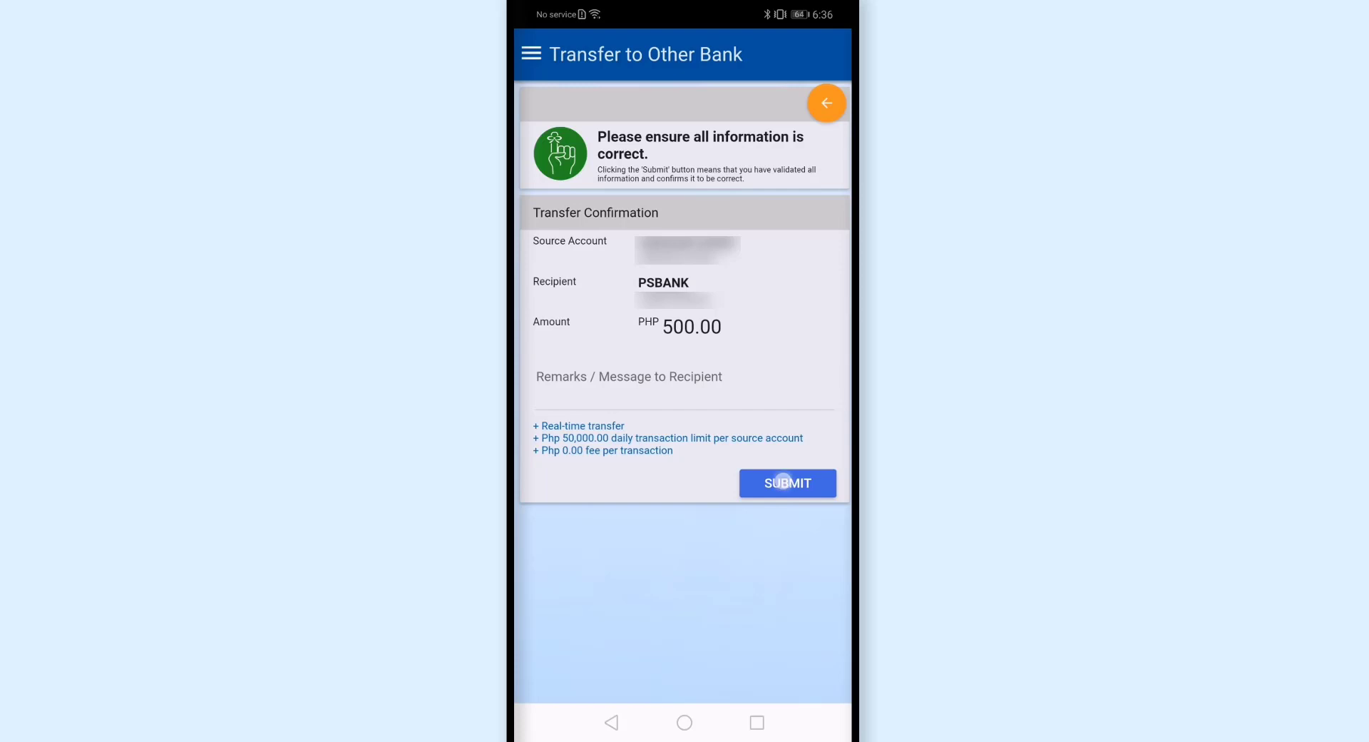
pyautogui.click(786, 483)
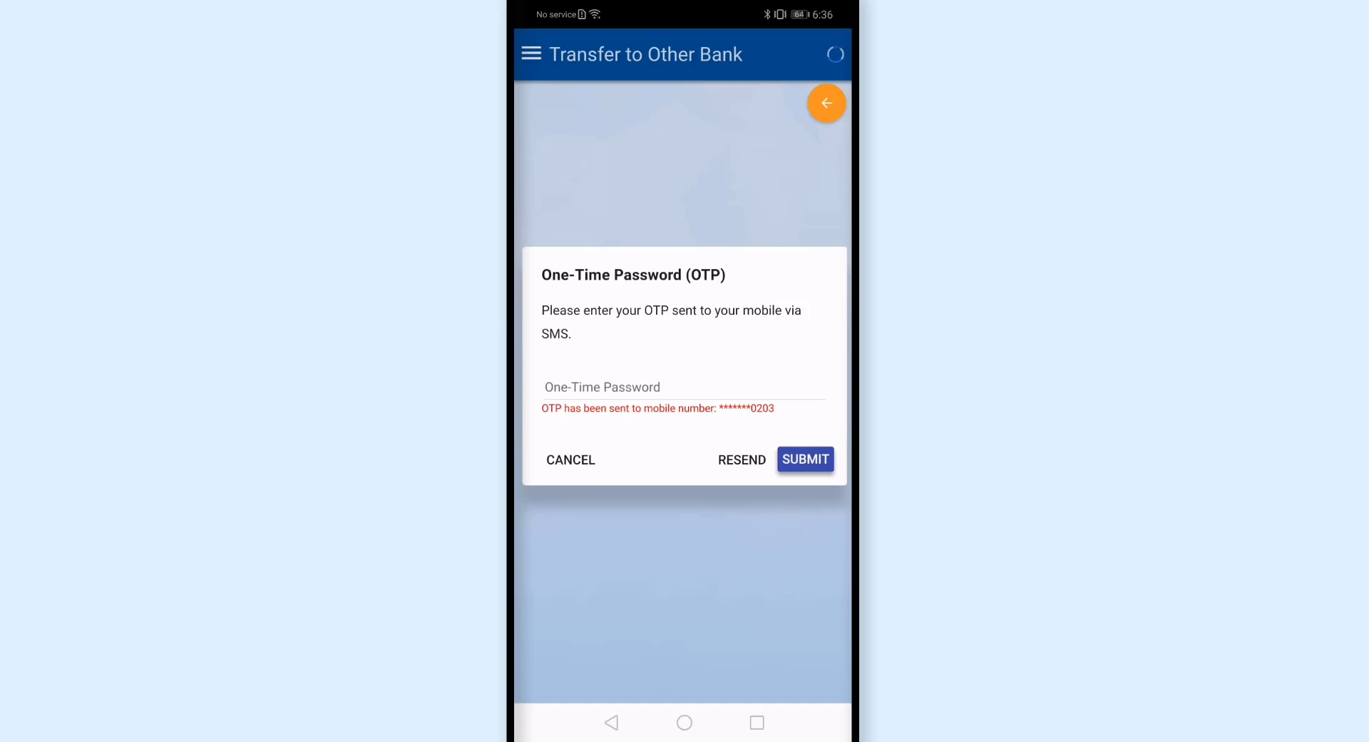
# Enter the SMS one-time password and submit it to authorize the transfer
pyautogui.click(684, 387)
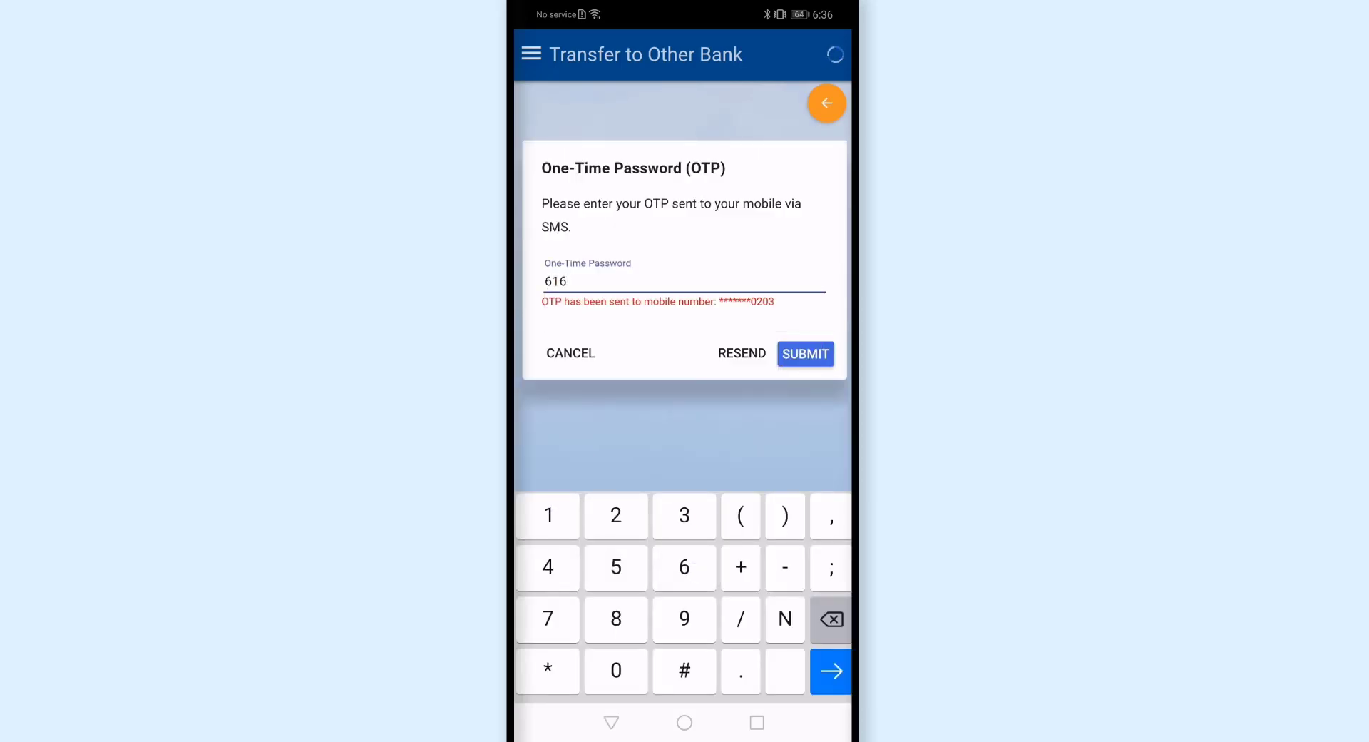
pyautogui.click(804, 354)
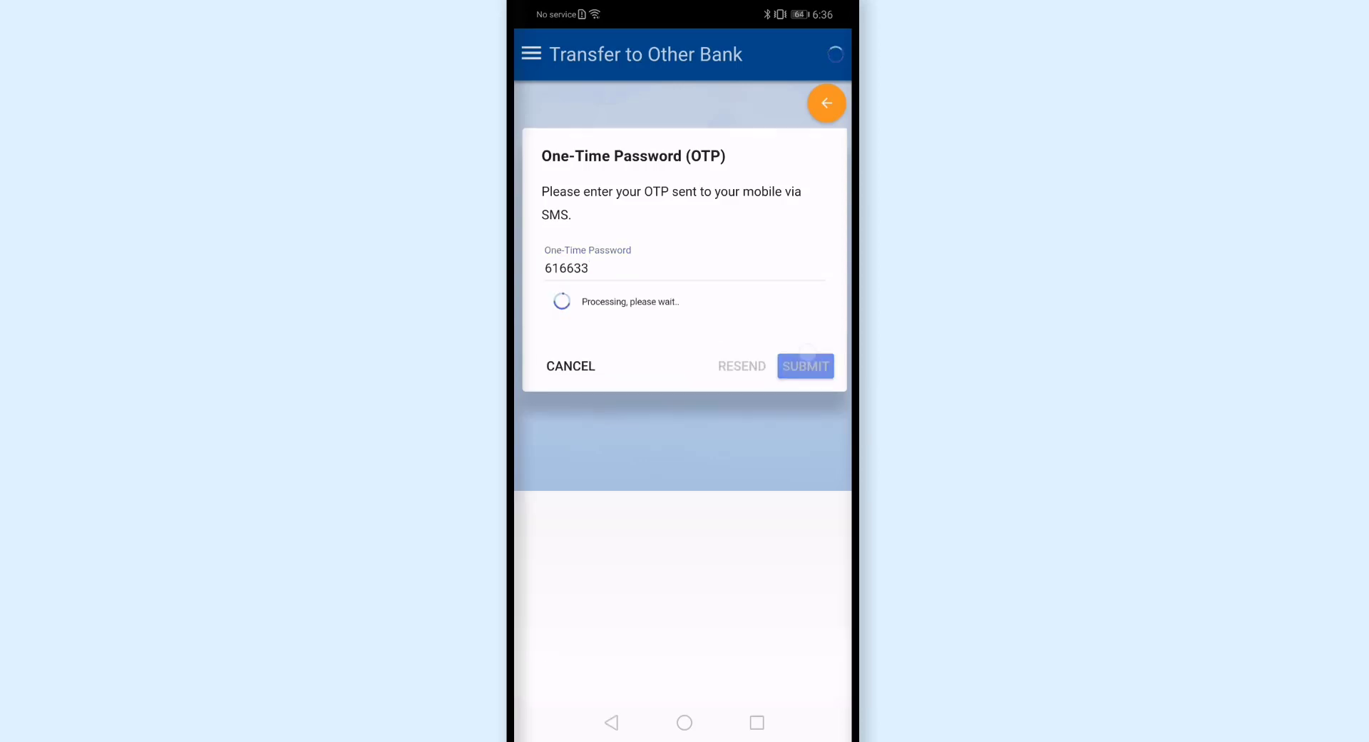
pyautogui.click(804, 365)
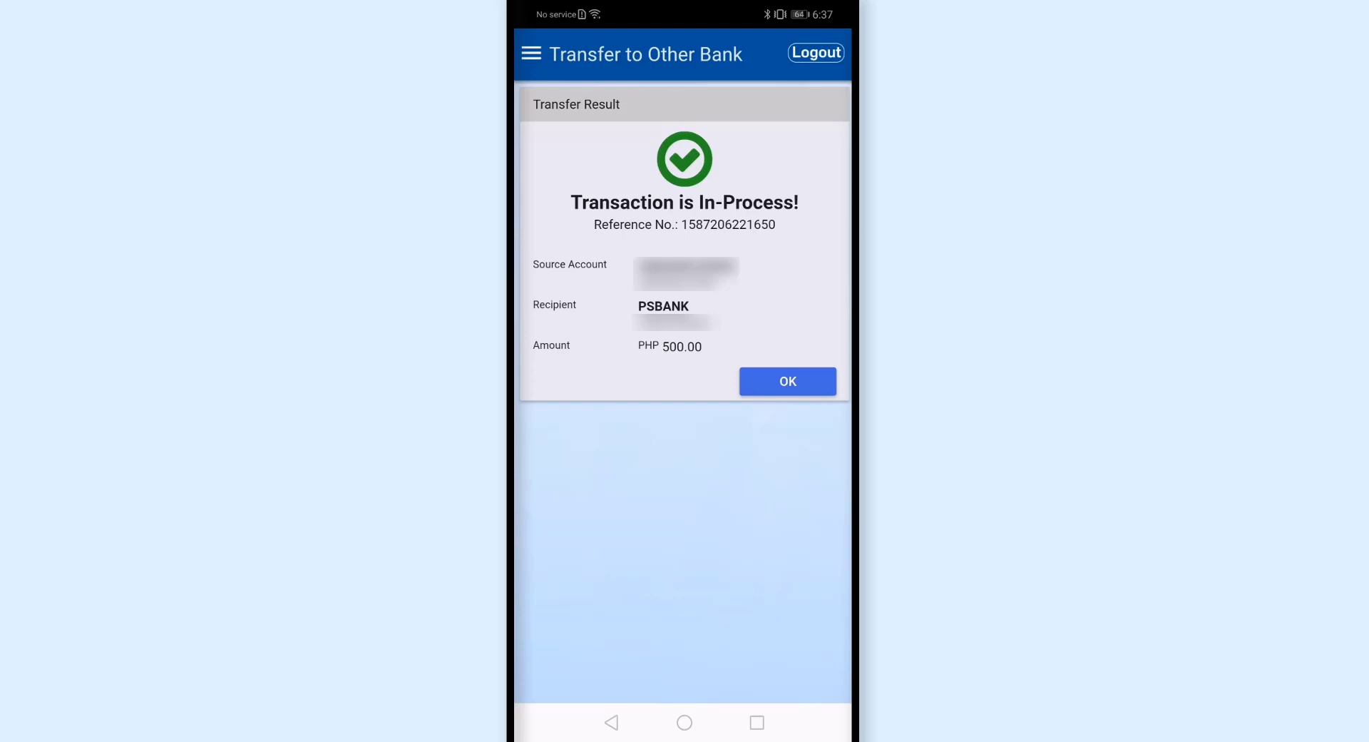
# Dismiss the transfer result and return to My Accounts showing PHP 4,500.00
pyautogui.click(787, 381)
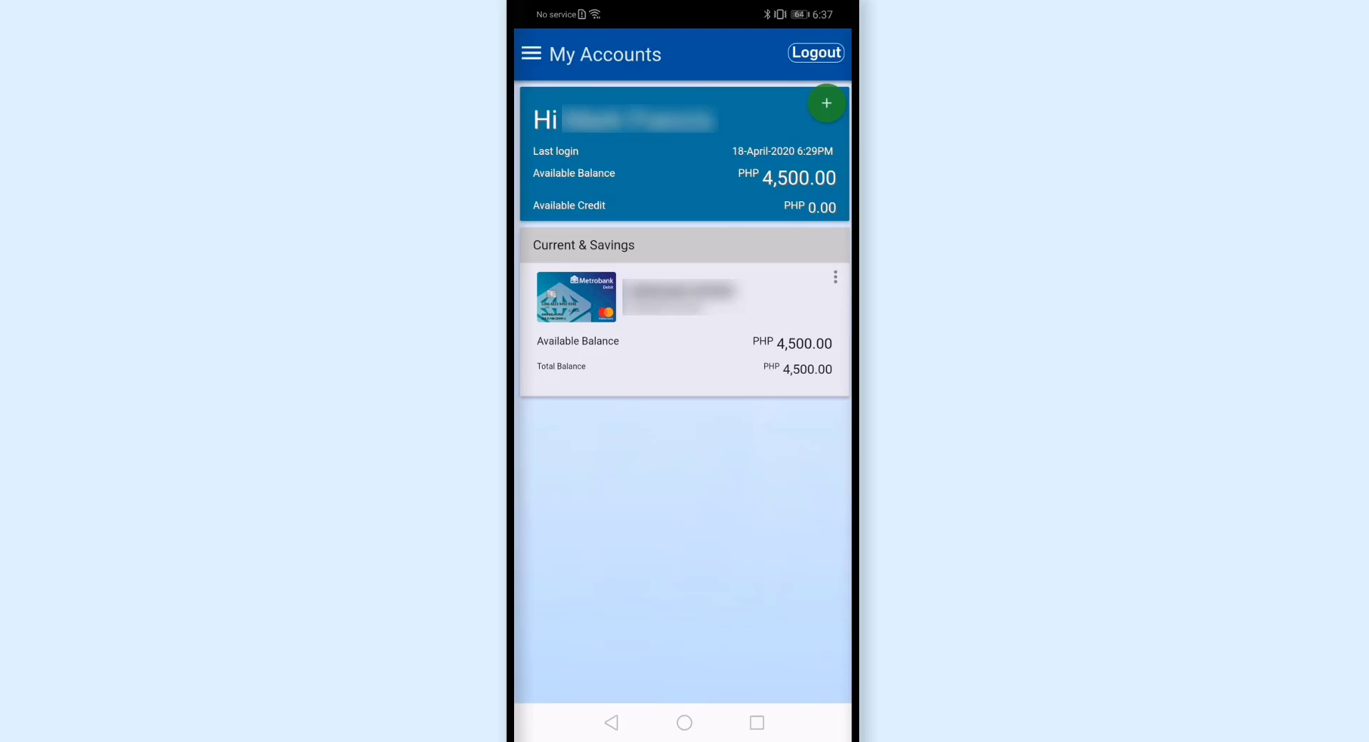
pyautogui.click(684, 315)
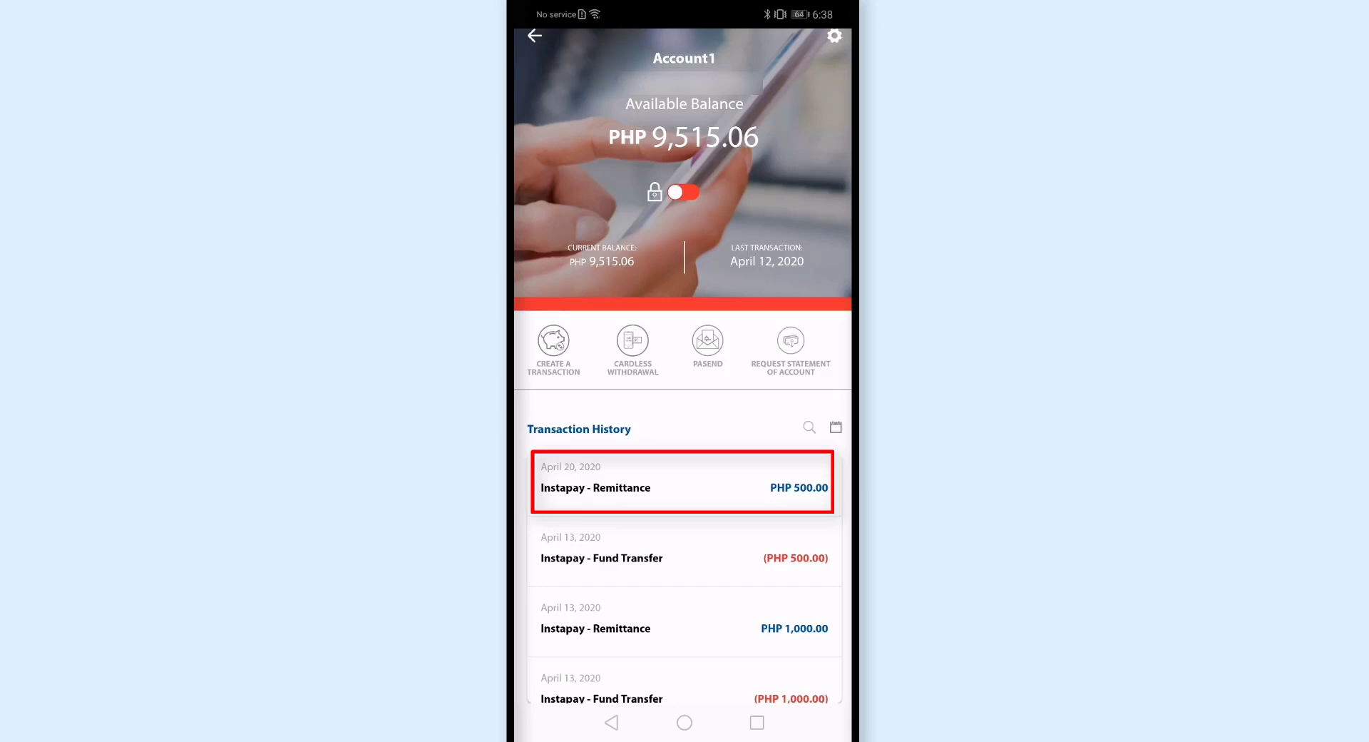
# Check Account1's transaction history for the April 20 PHP 500.00 Instapay remittance
pyautogui.click(684, 487)
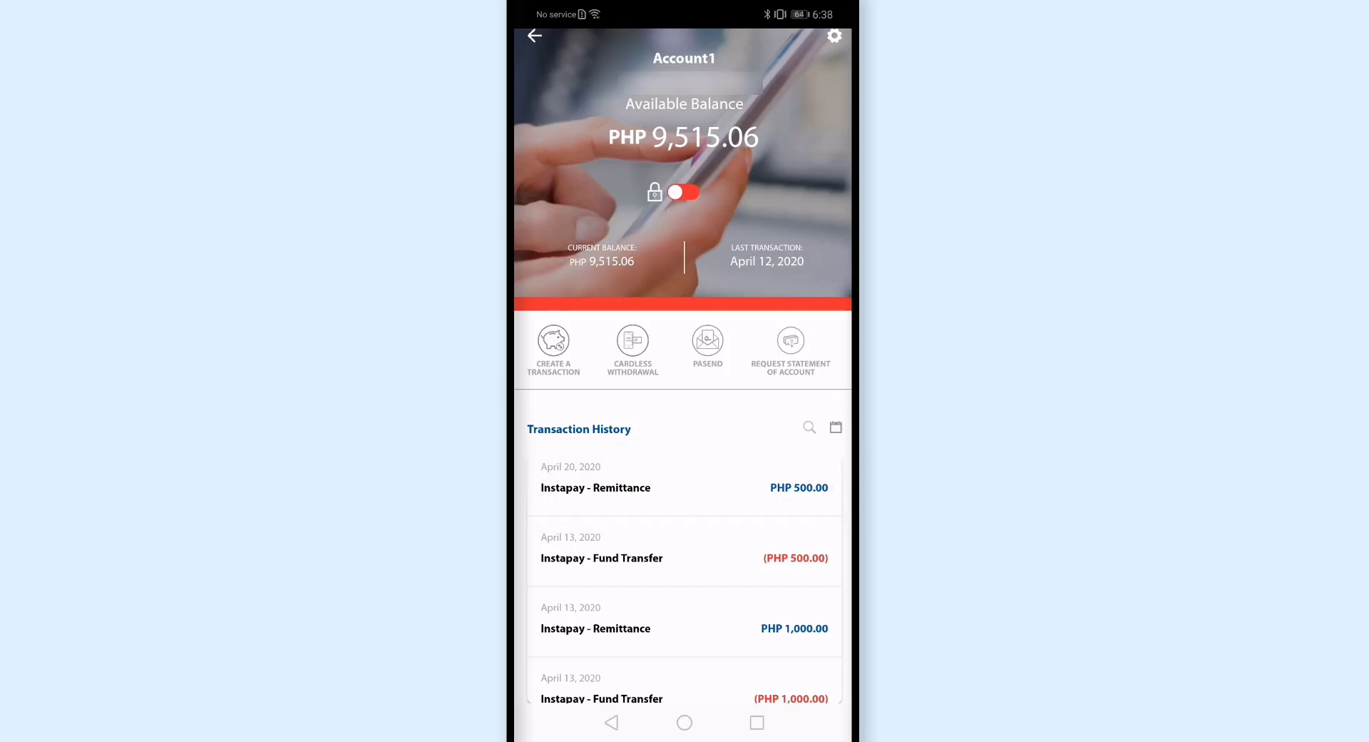